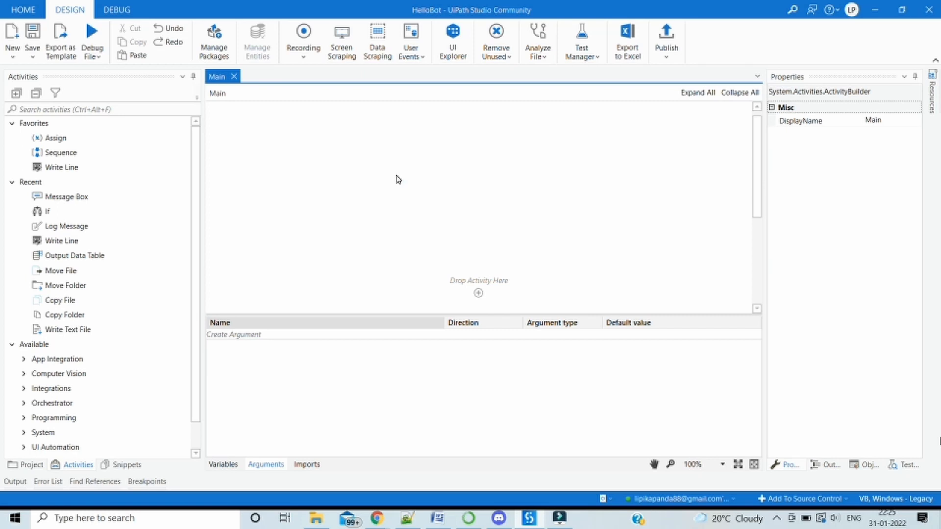
mouse_move(55, 138)
type("\"")
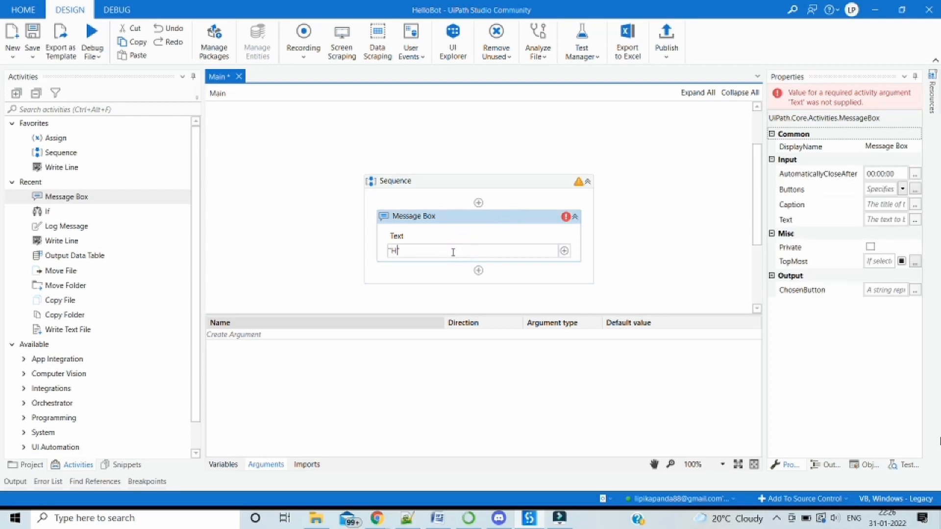
Enter "Hello World" as the Message Box text in the Main workflow.
type("Hello World\"")
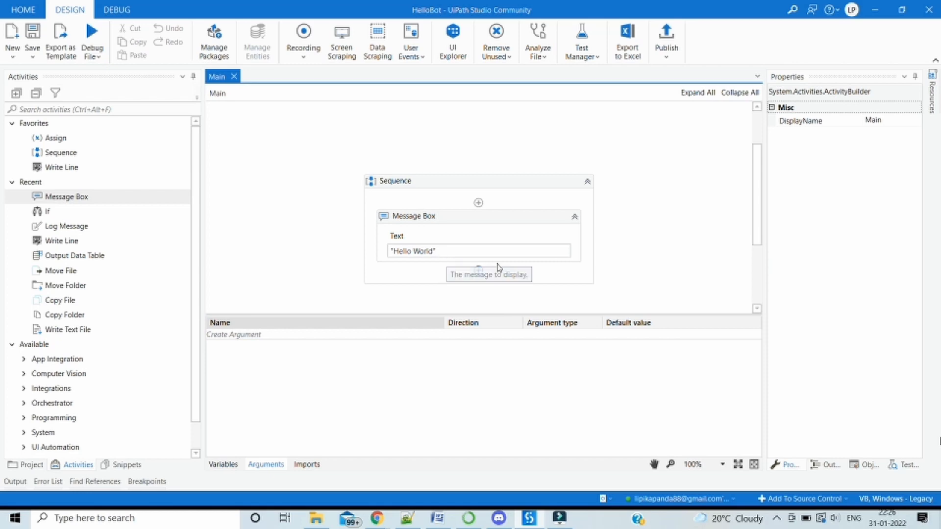
mouse_move(469, 235)
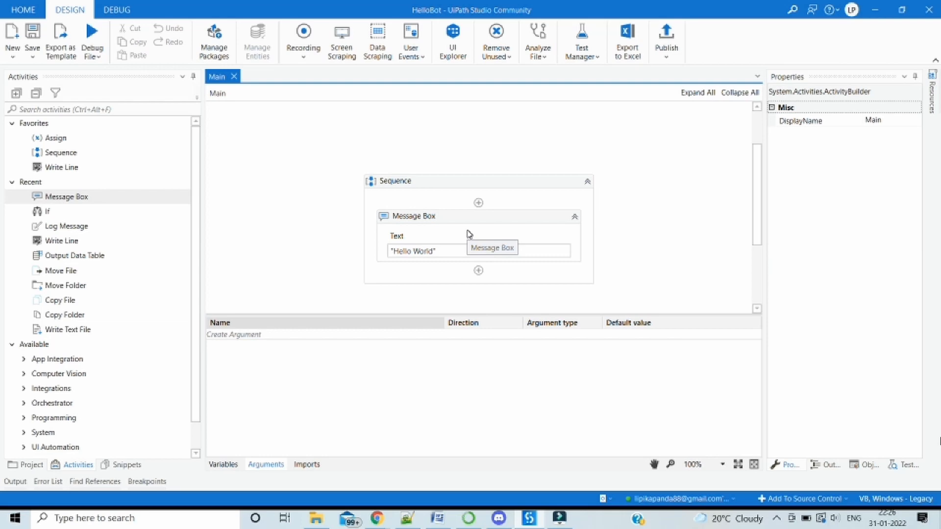
mouse_move(421, 308)
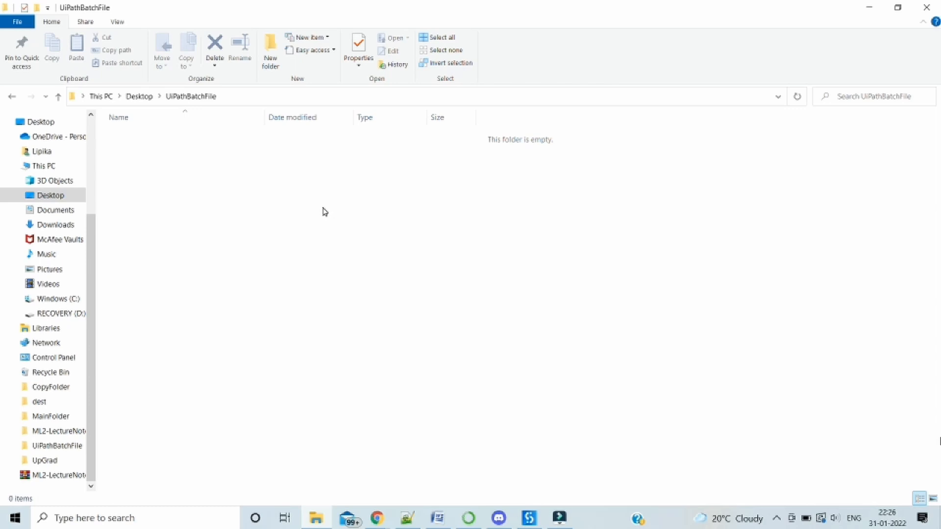
Create a new text document in UiPathBatchFile and rename it BatchFile.bat, accepting the extension change.
right_click(324, 211)
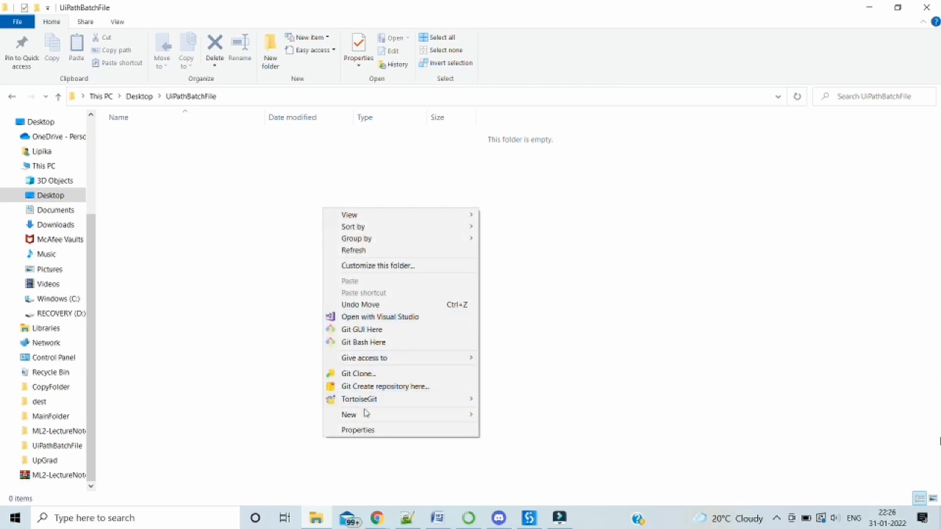
mouse_move(349, 415)
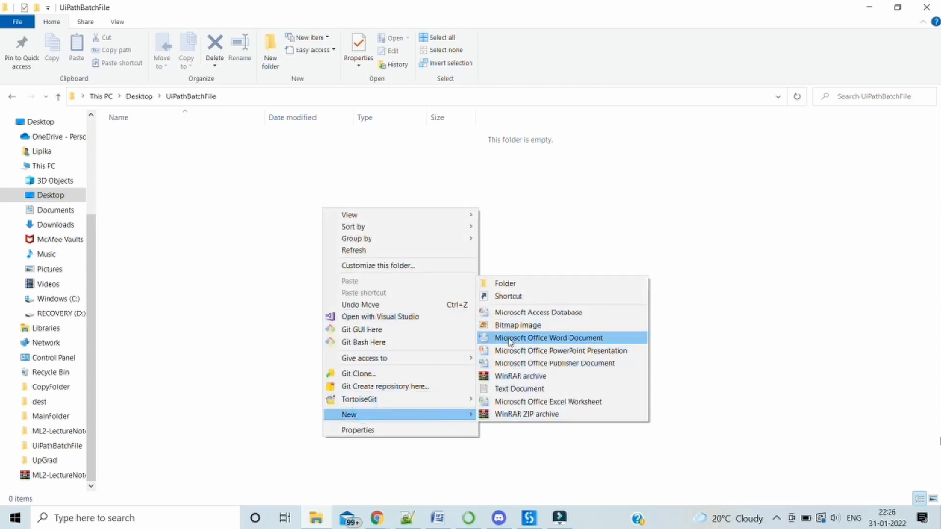
left_click(518, 389)
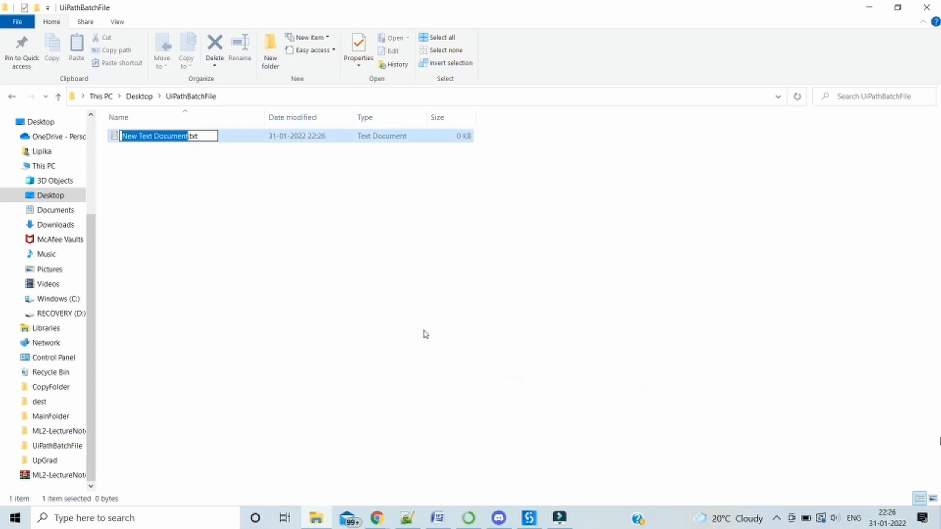
type("BatchFile.t")
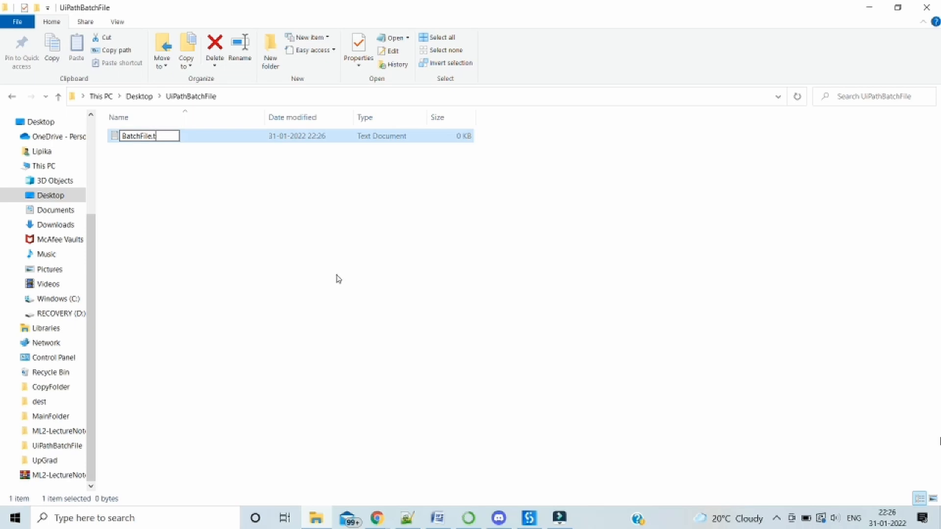
type("bat")
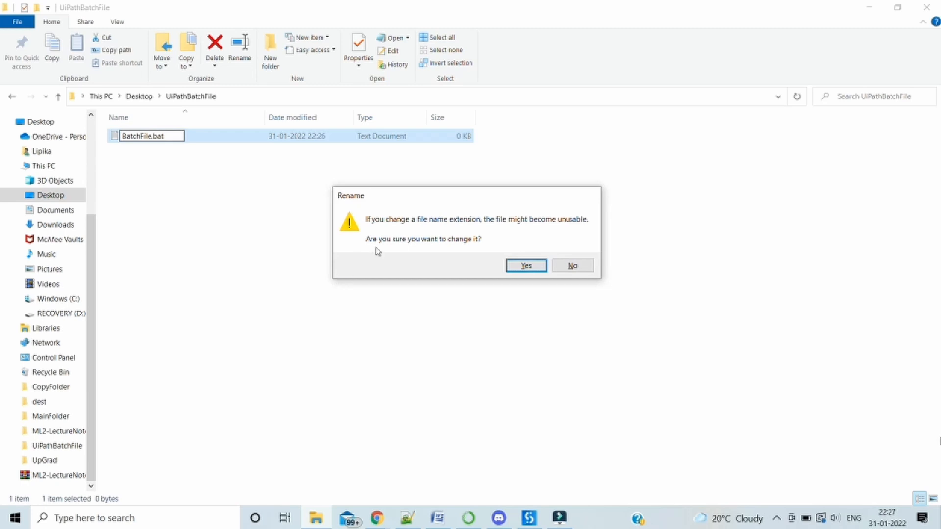
left_click(526, 266)
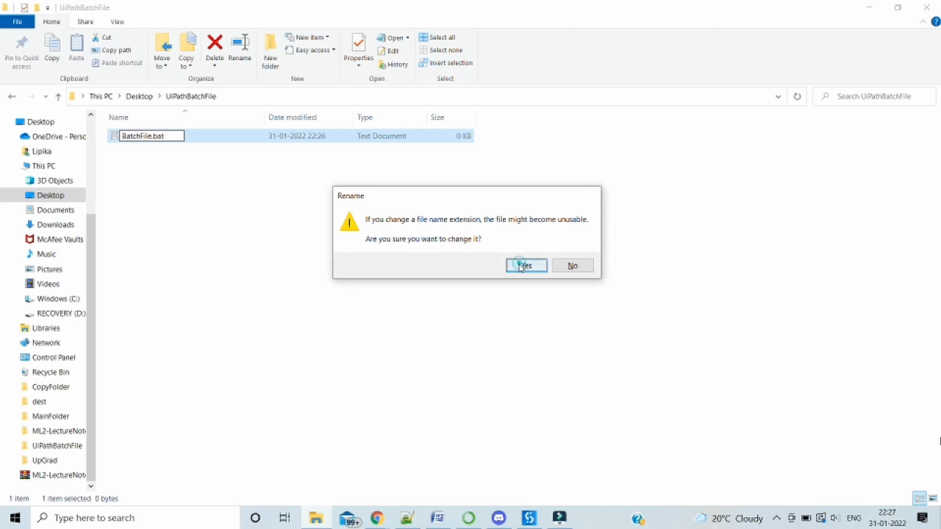
left_click(525, 266)
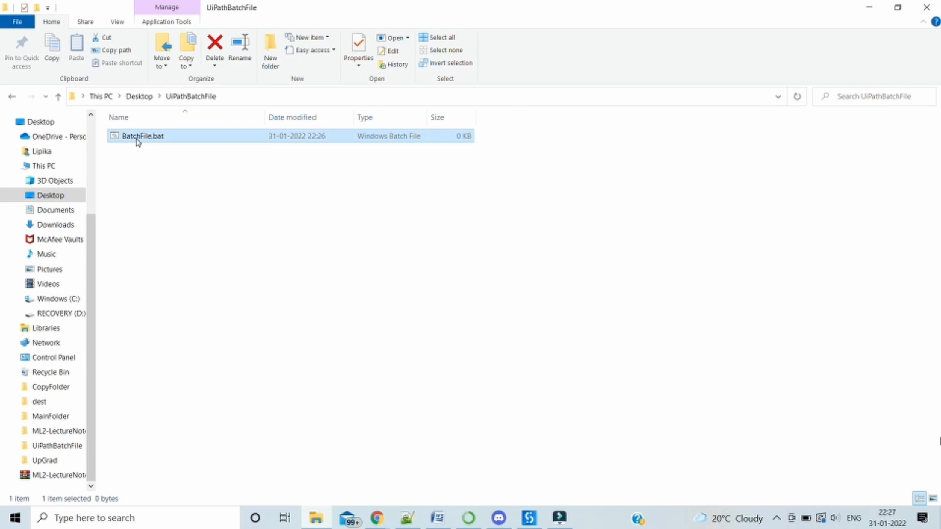
Bring up BatchFile.bat's context menu and choose Edit to load it in Notepad.
right_click(141, 135)
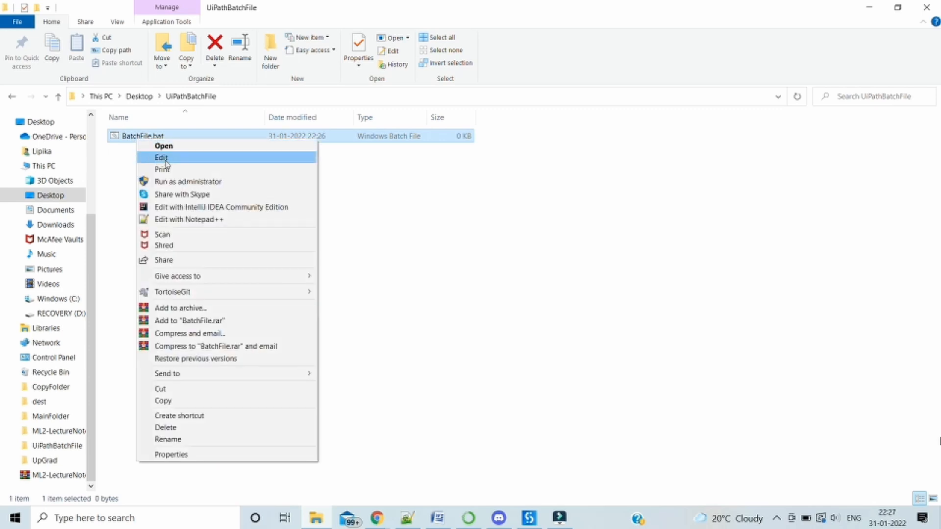
left_click(161, 157)
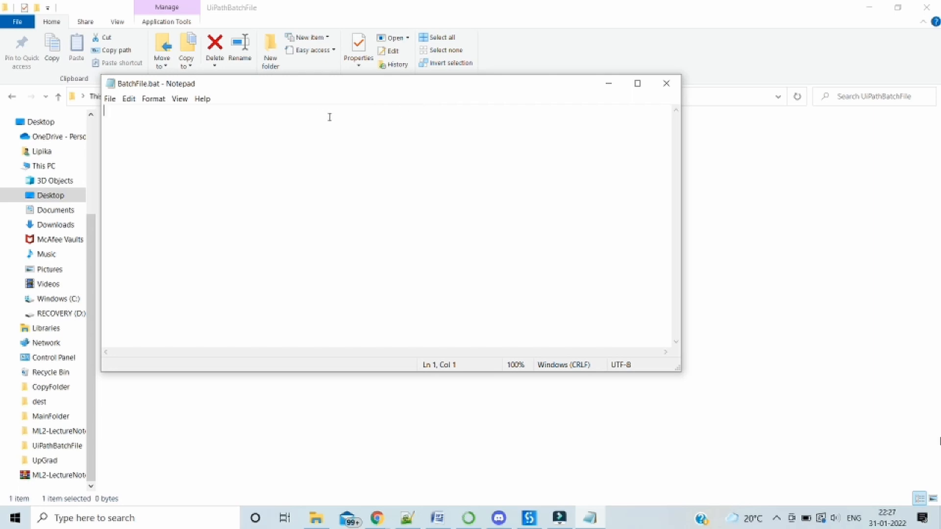
Write the template "Path of UiRobot.exe" -f "xaml File Path" and highlight its placeholders.
type("\"Path of UiRobot.exe\" -f \"xaml File Path\"")
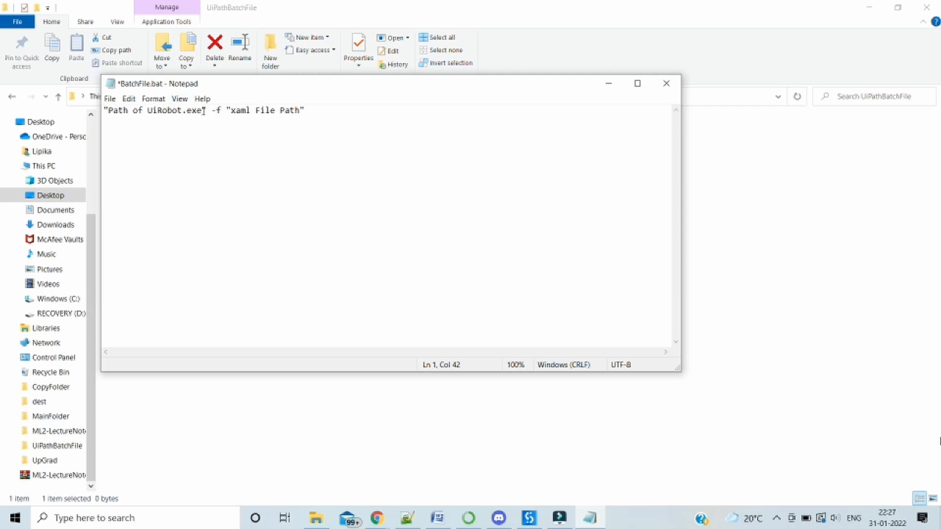
left_click_drag(204, 111, 111, 111)
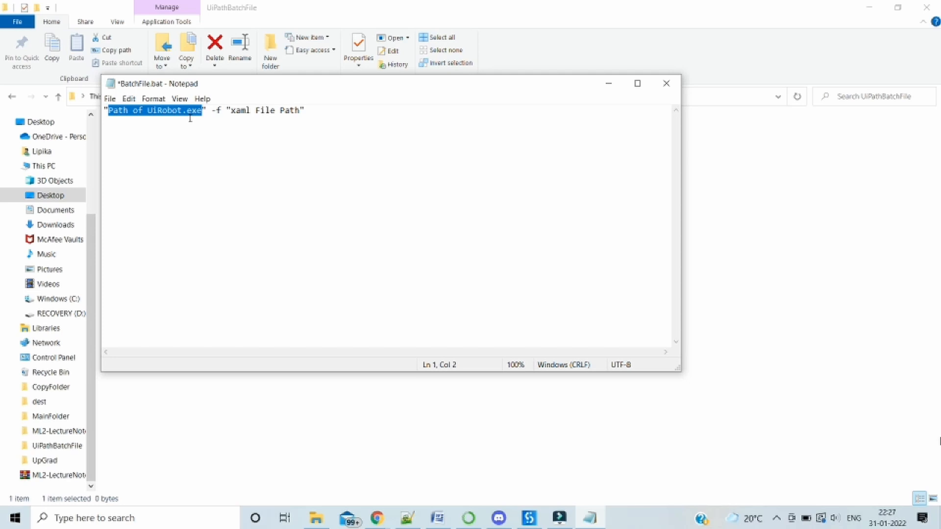
left_click(187, 111)
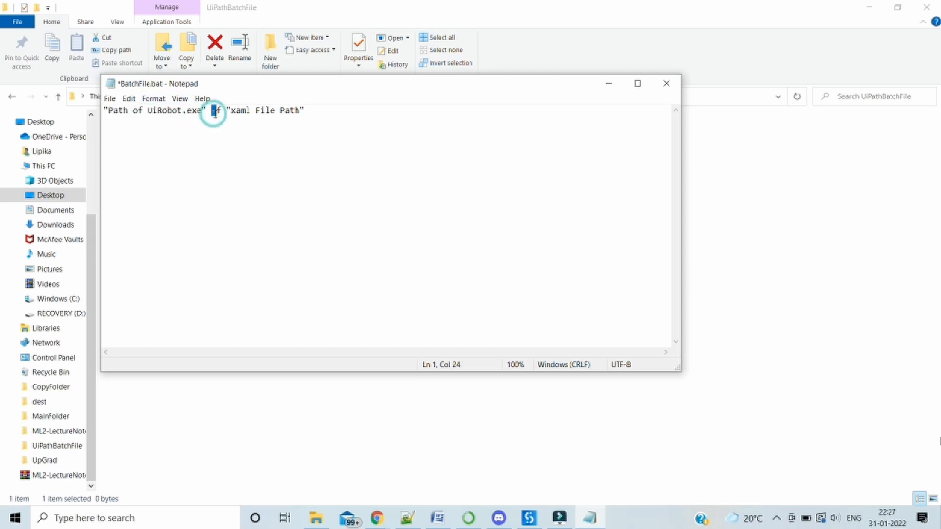
type("f")
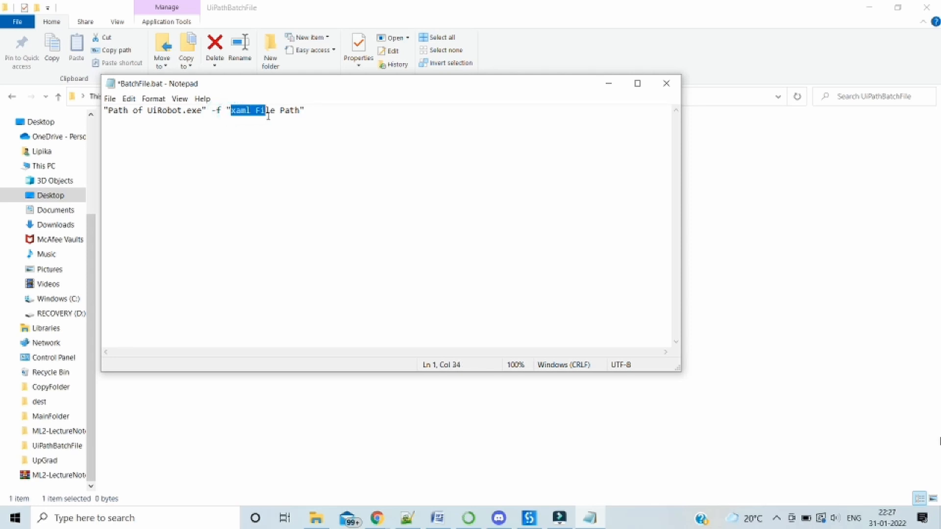
left_click_drag(231, 110, 300, 111)
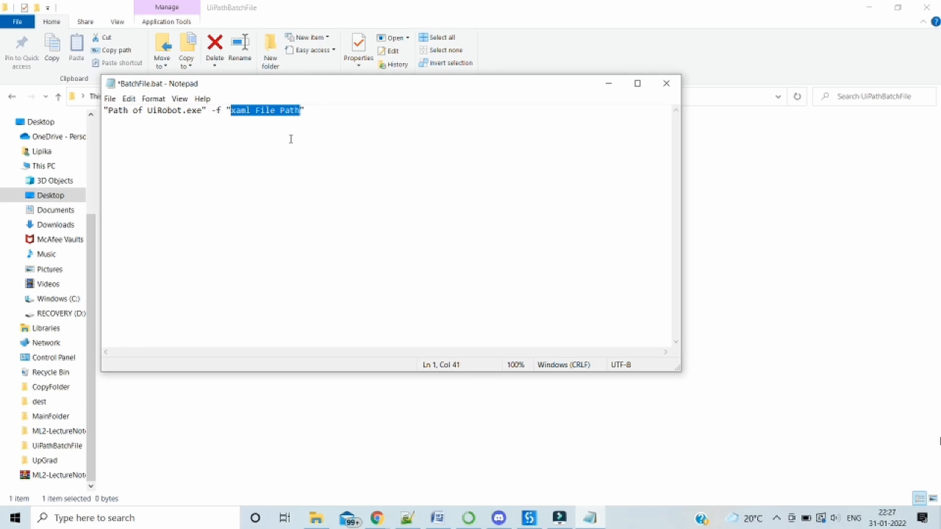
mouse_move(331, 121)
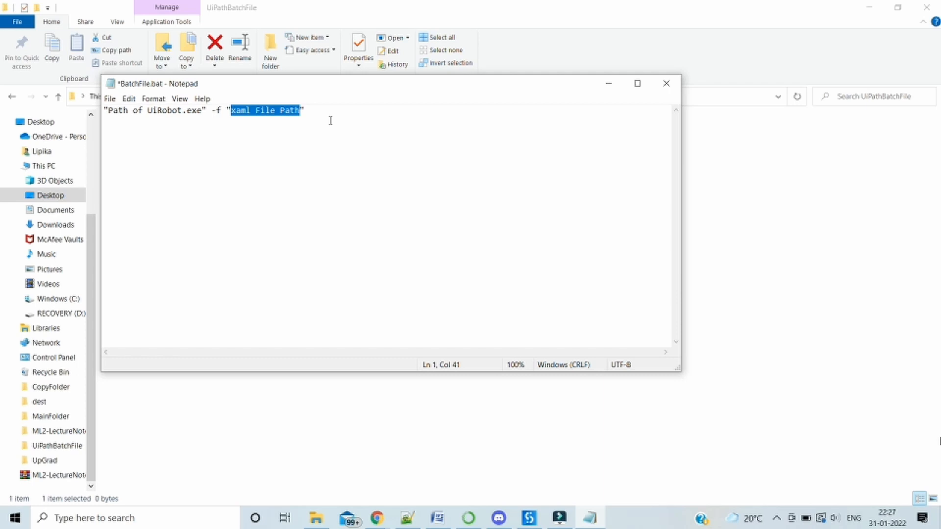
mouse_move(319, 140)
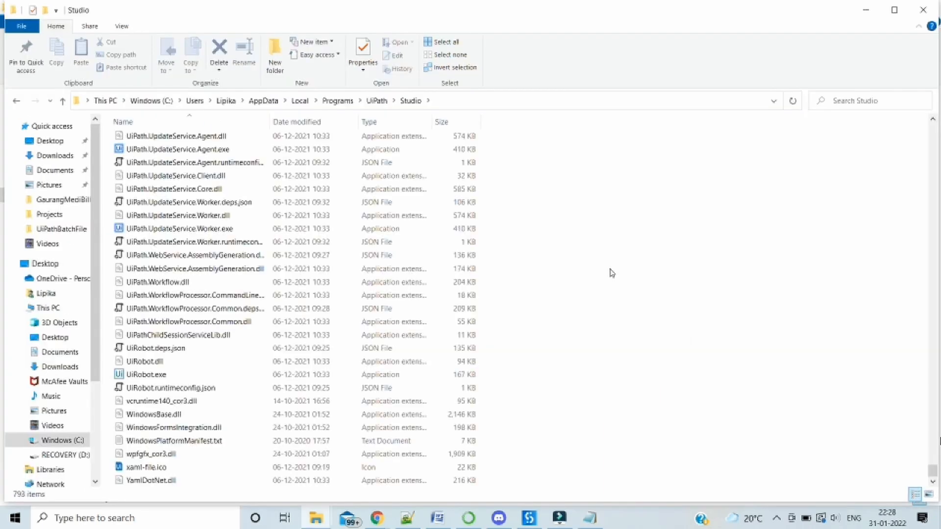
mouse_move(454, 108)
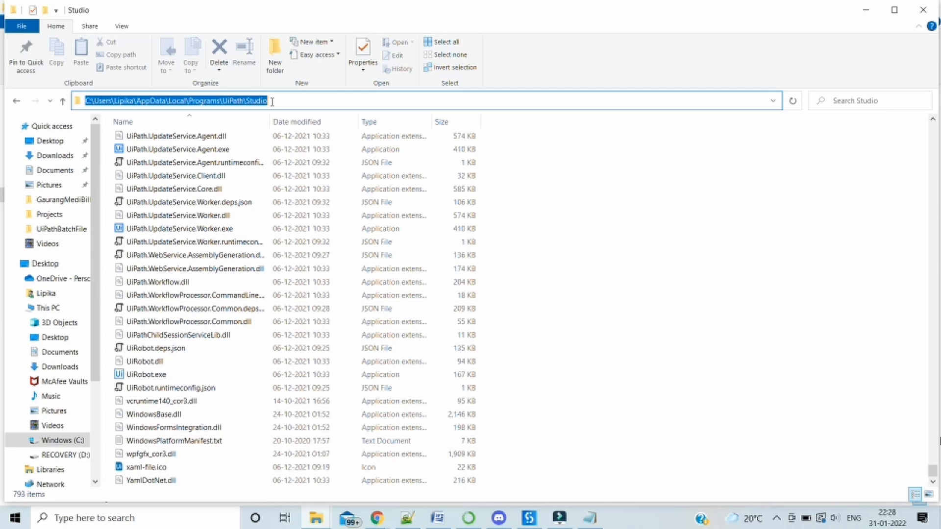
Reveal the Studio folder path in the address bar and select UiRobot.exe.
left_click(264, 100)
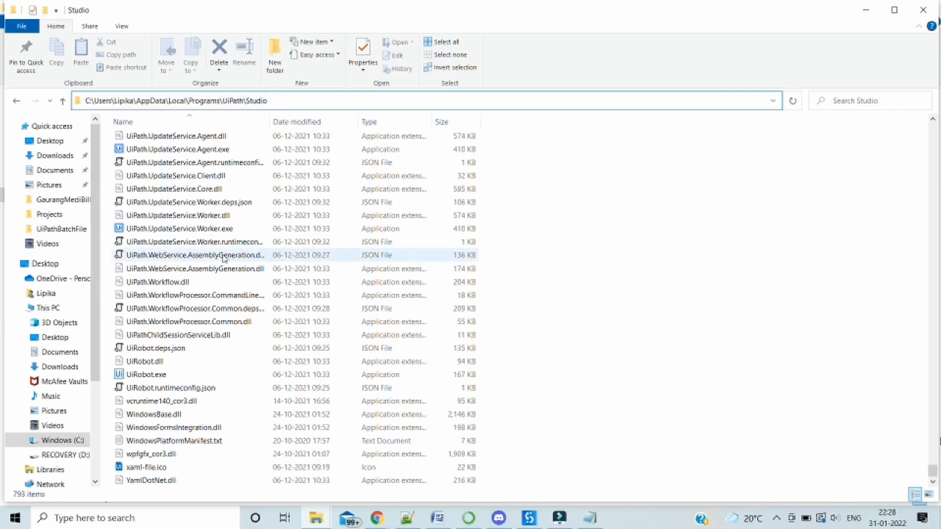
left_click(145, 374)
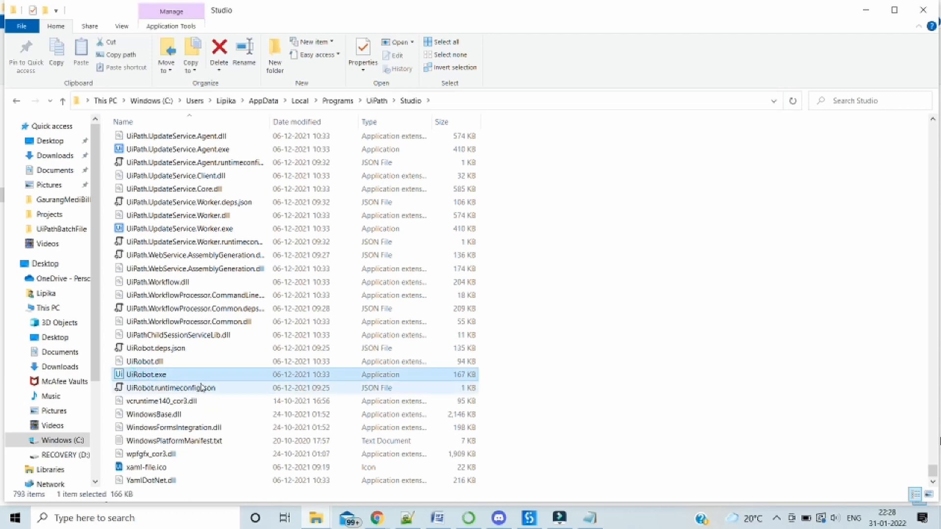
mouse_move(300, 269)
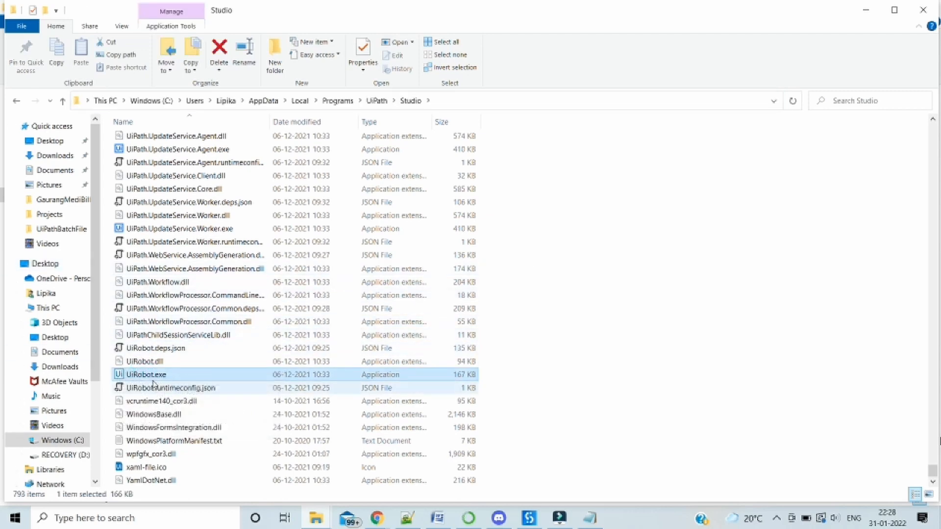
mouse_move(155, 389)
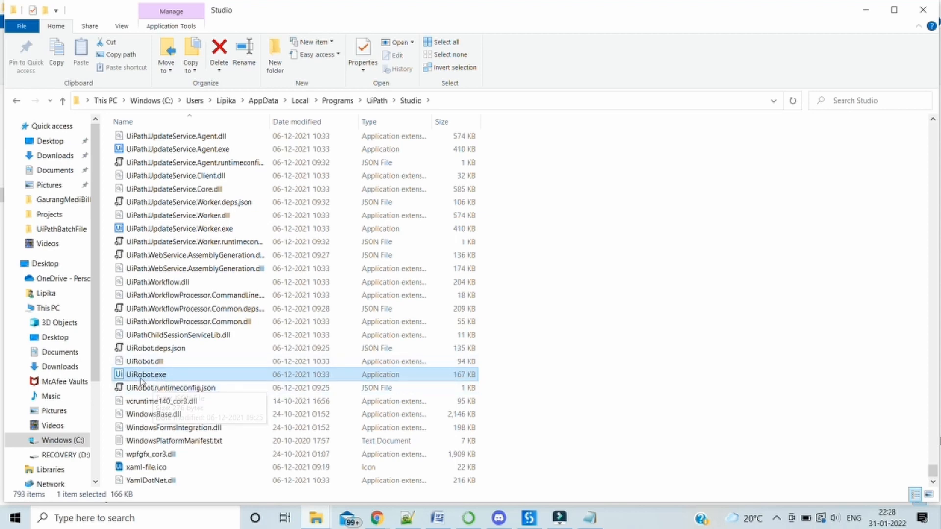
mouse_move(148, 376)
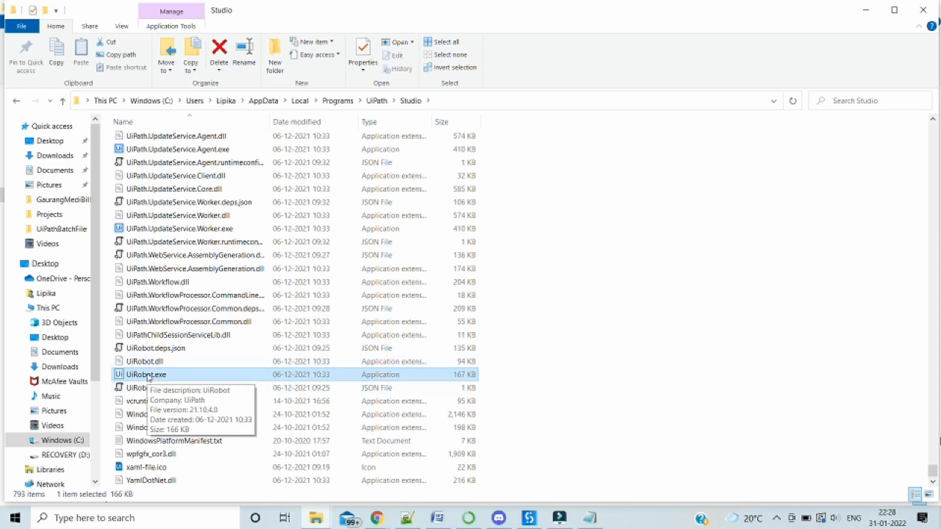
mouse_move(169, 376)
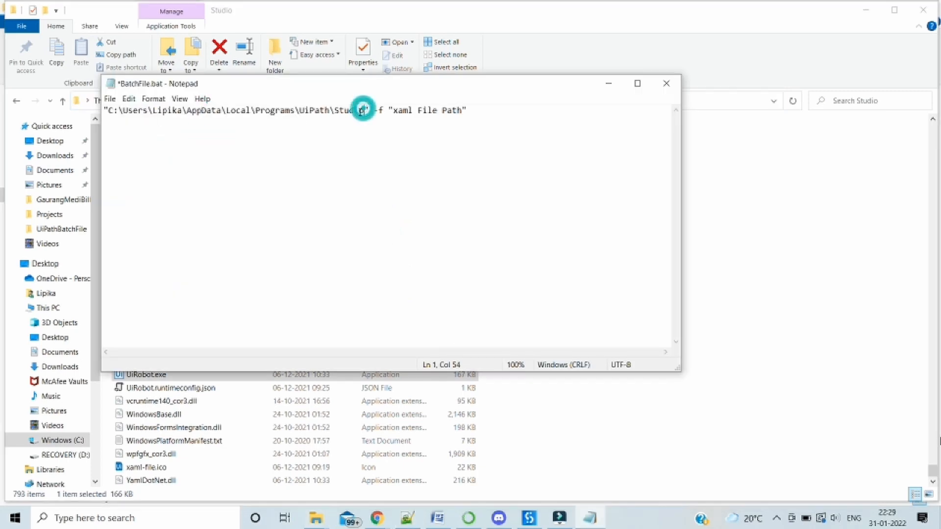
Complete the path with \UiRobot.exe and select the "xaml File Path" placeholder.
type("\\")
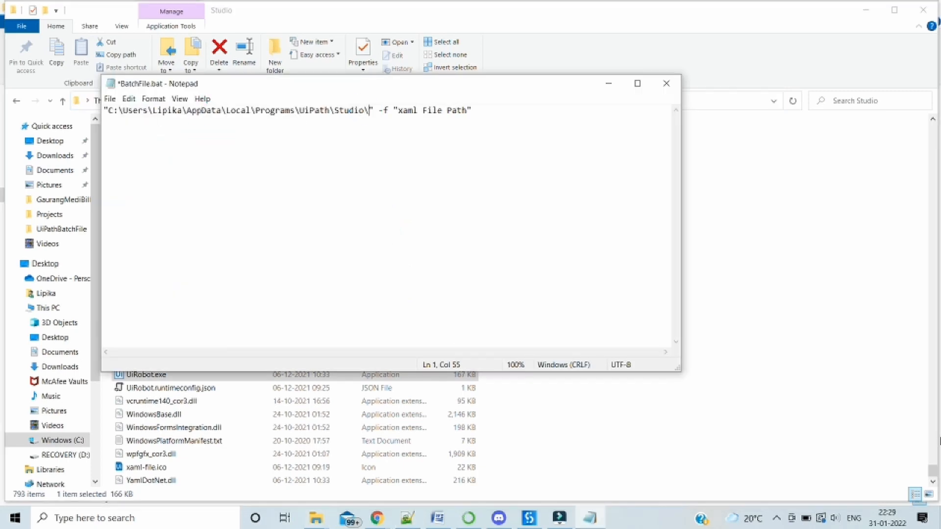
type("U")
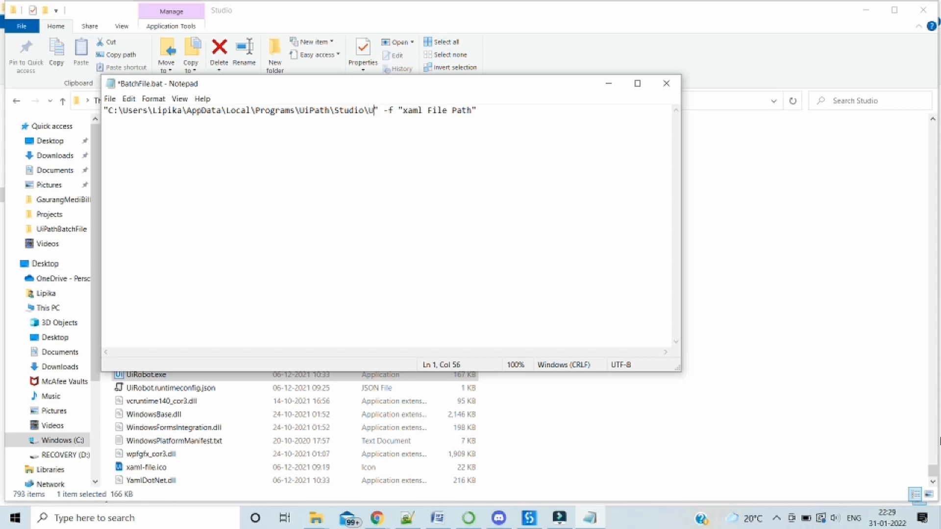
type("iRobot")
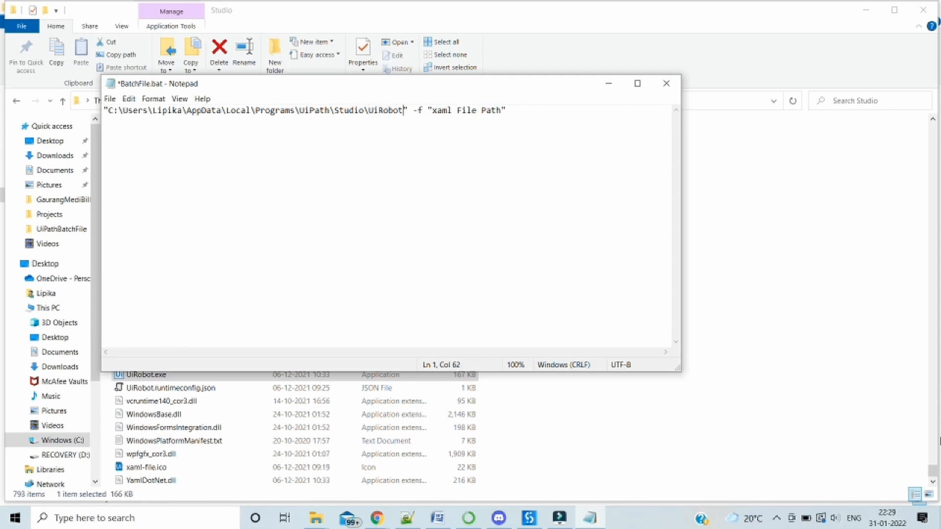
type(".exe")
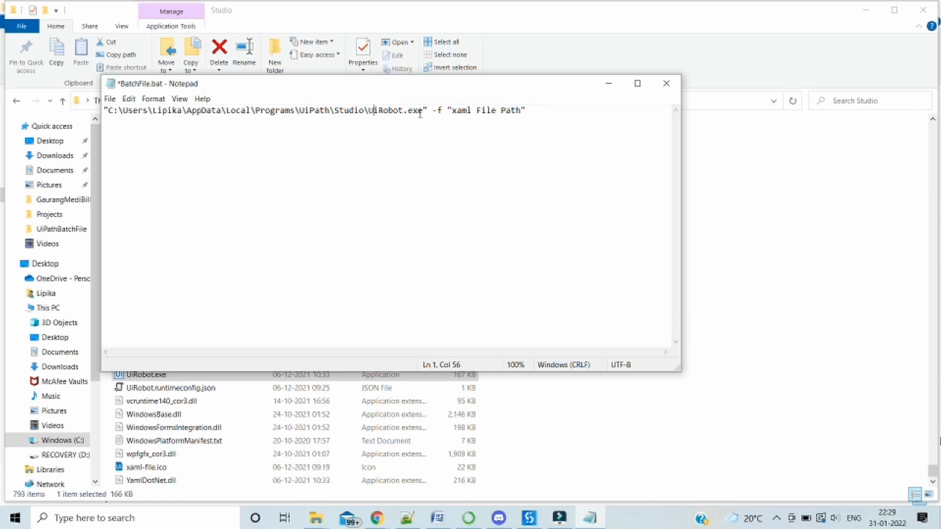
double_click(461, 111)
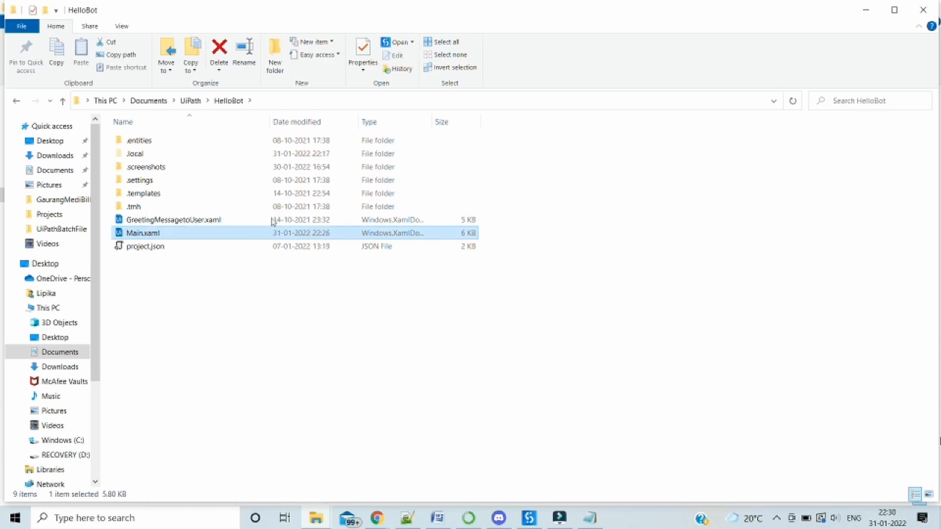
Point -f at HelloBot's Main.xaml path, save BatchFile.bat and close Notepad.
left_click(362, 54)
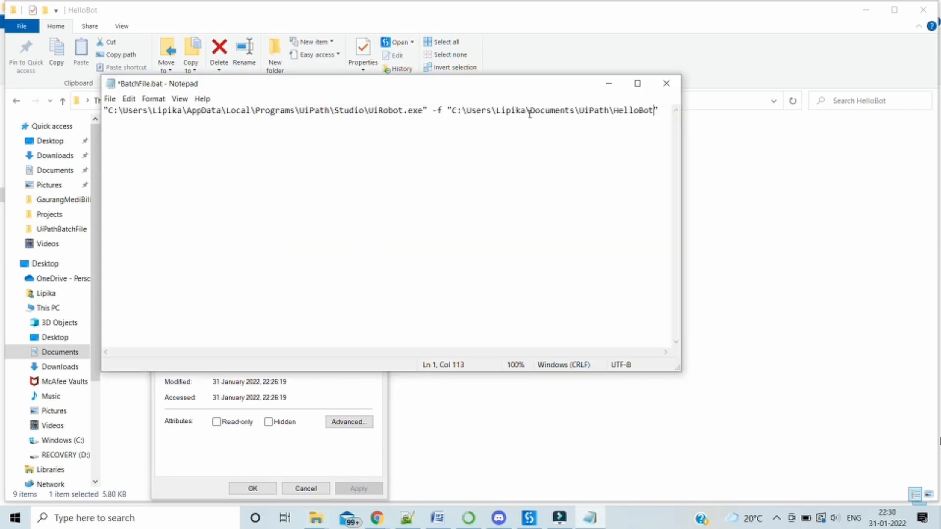
type("\\Main.xaml")
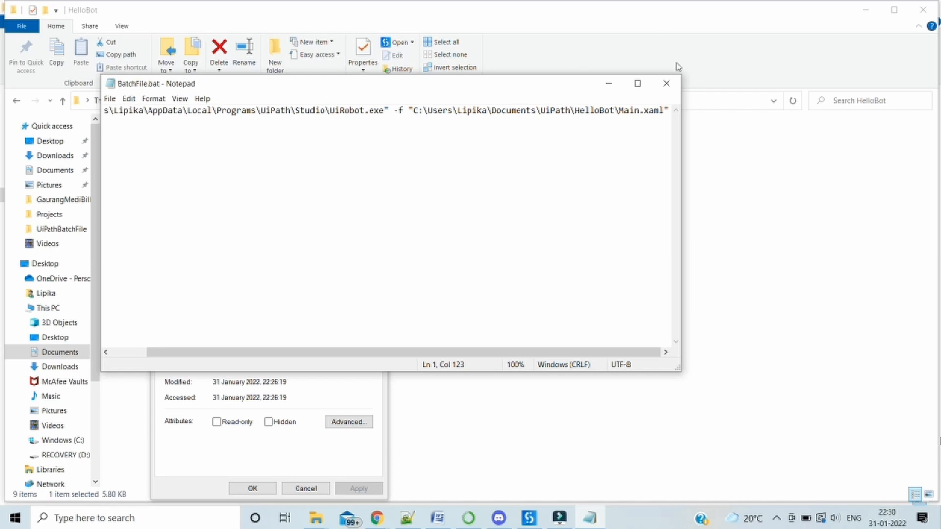
left_click(666, 83)
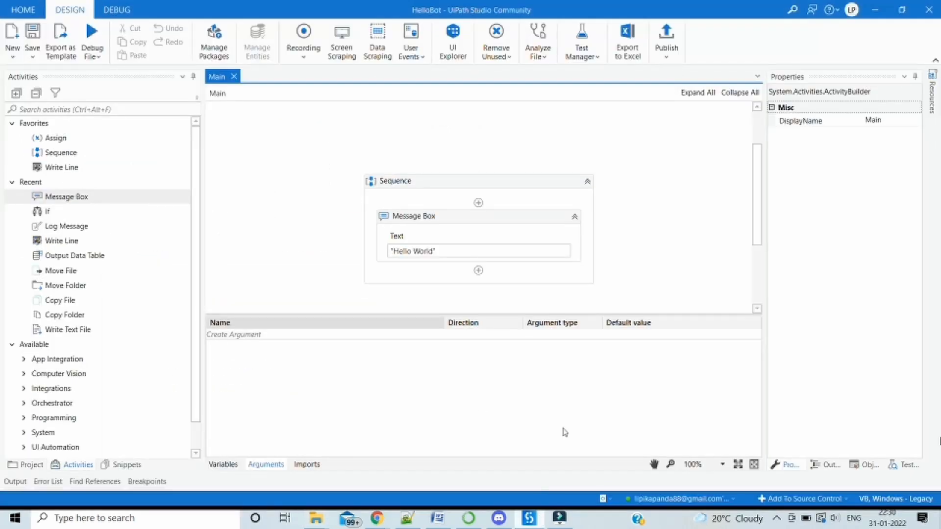
Run BatchFile.bat from the UiPathBatchFile folder, showing the Hello World message box.
left_click(233, 77)
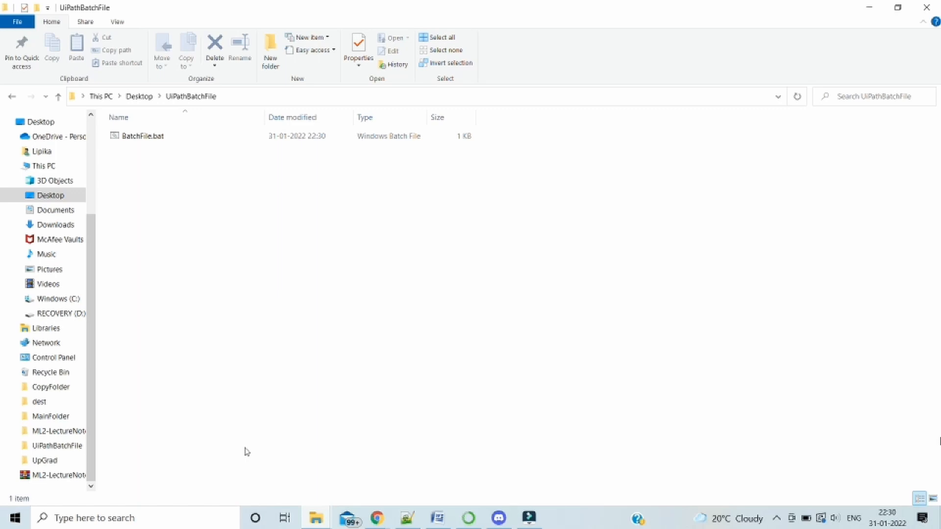
left_click(142, 136)
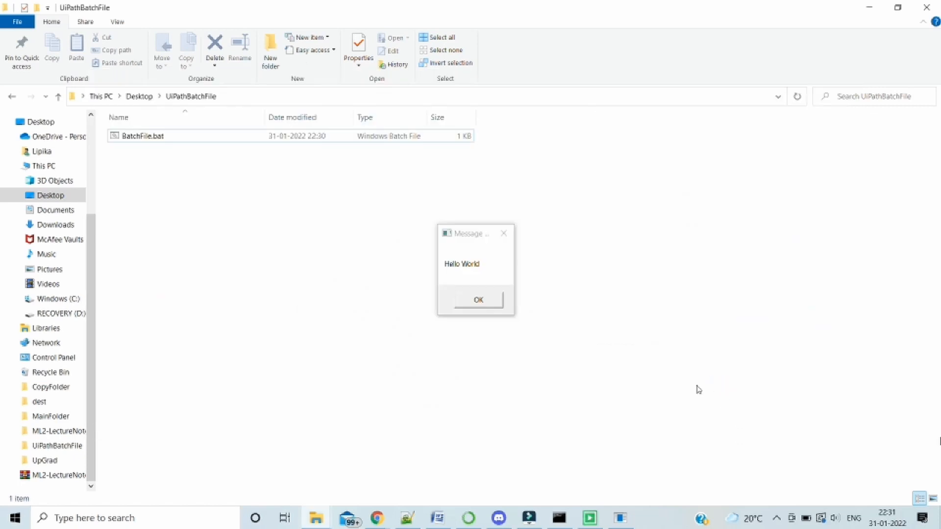
mouse_move(455, 270)
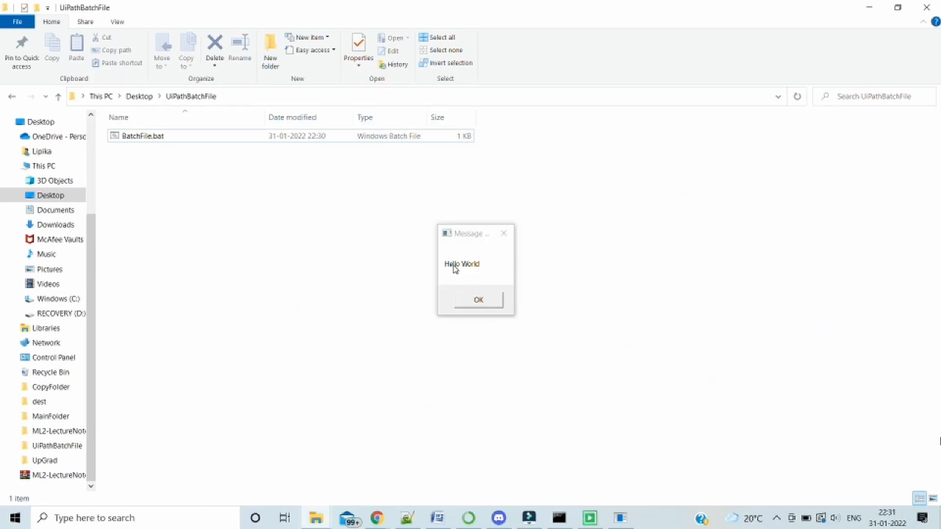
mouse_move(494, 308)
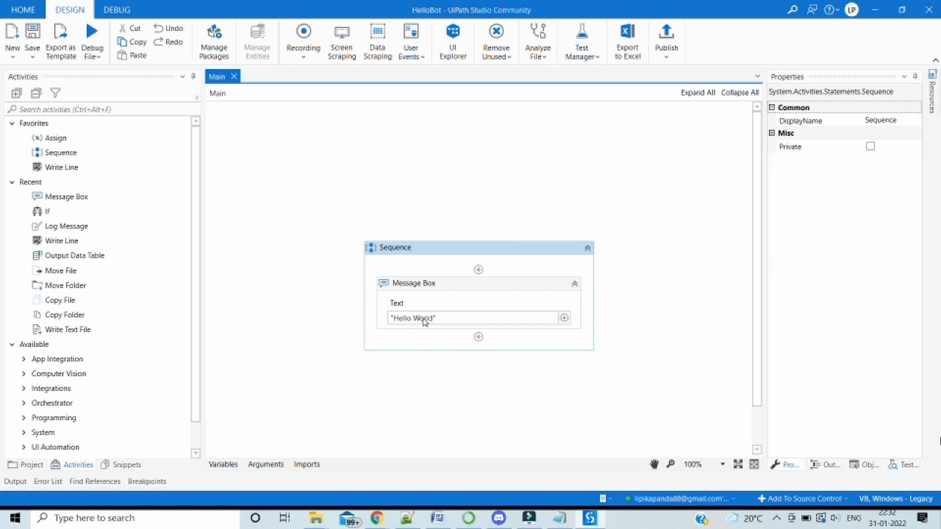
Change the Message Box text to "Hello " & inpArg.
left_click(429, 318)
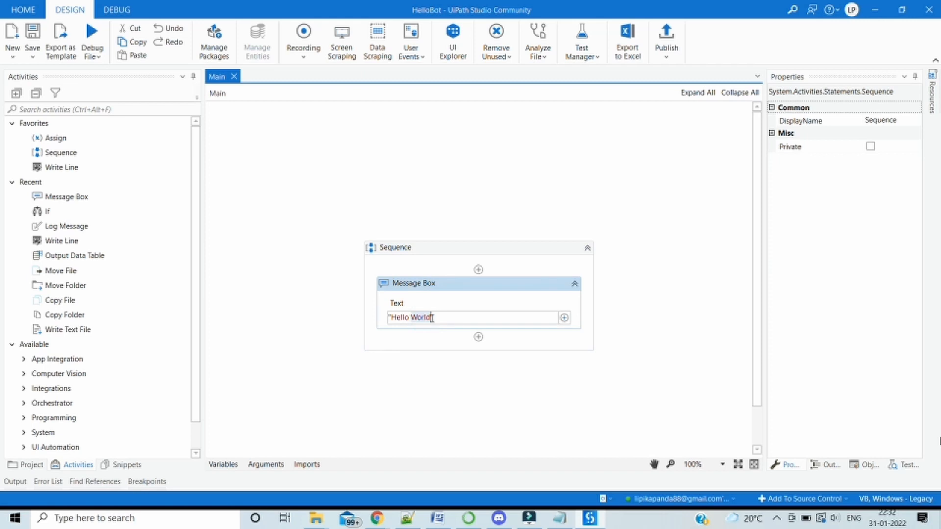
left_click(412, 282)
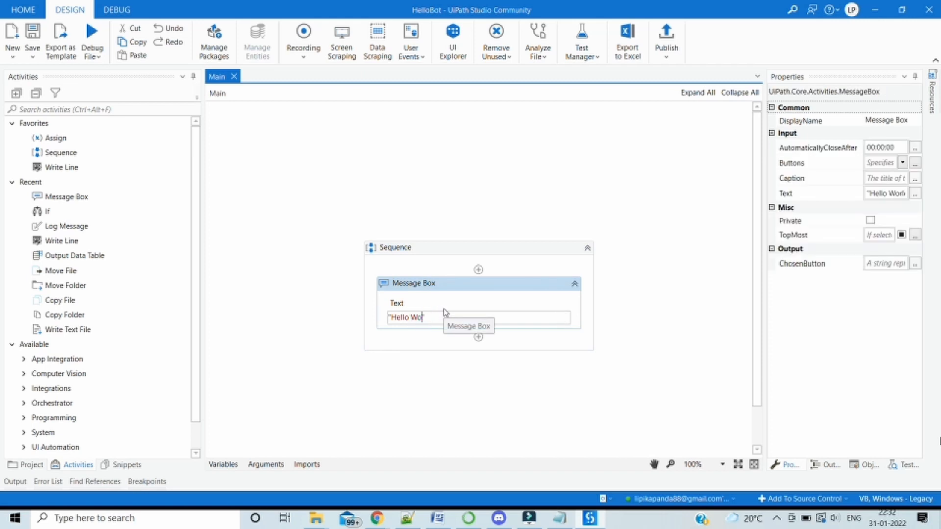
key("Backspace")
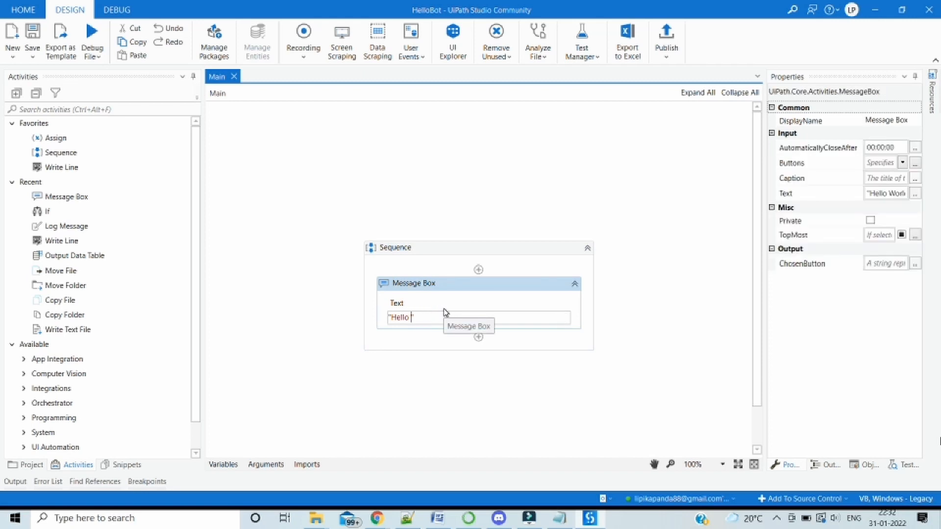
type("\" &")
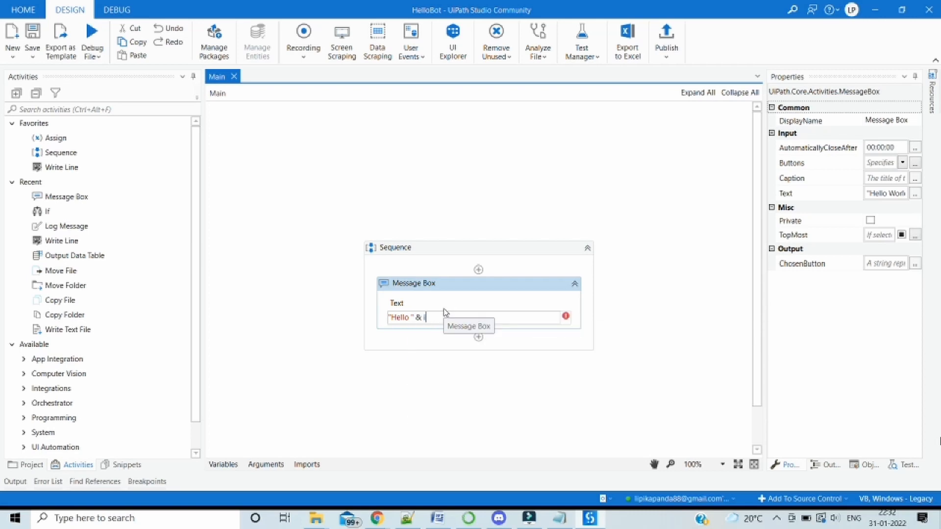
type("inpArg")
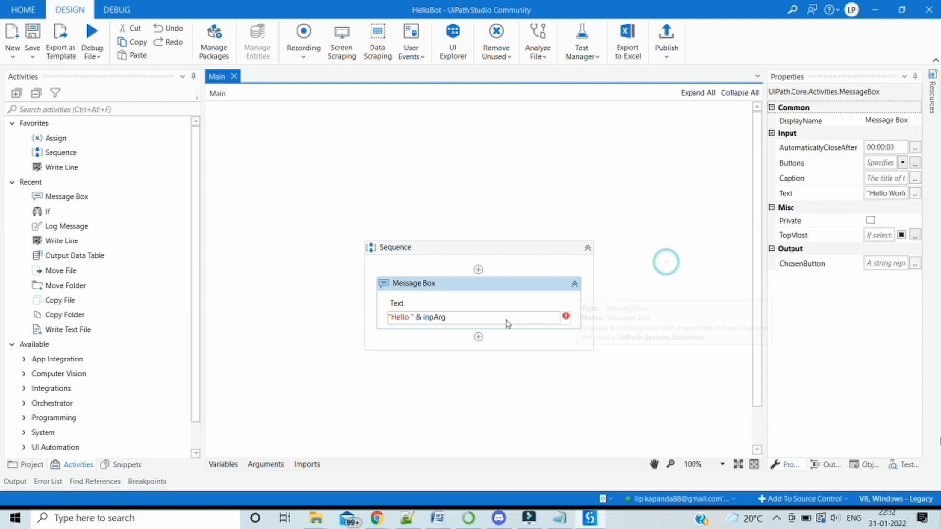
left_click(420, 317)
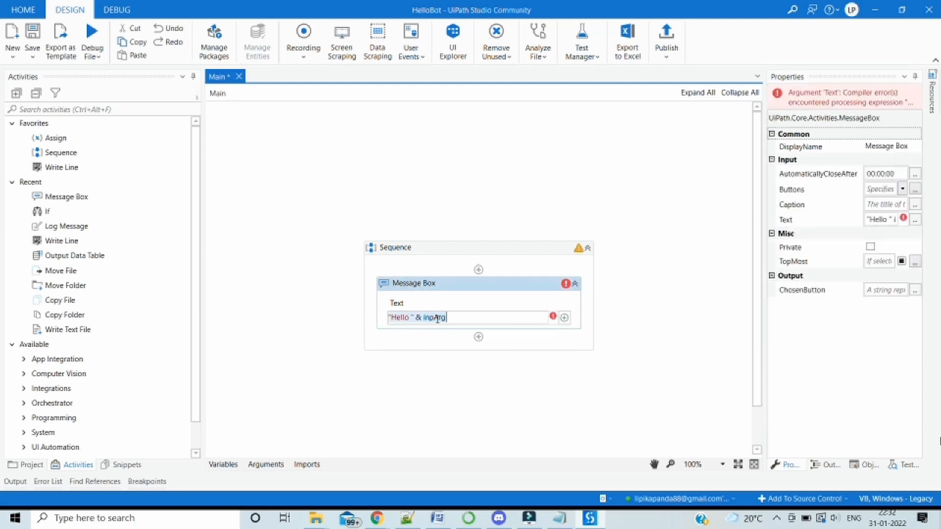
Select inpArg in the expression and bring up the workflow's Arguments panel.
left_click(335, 406)
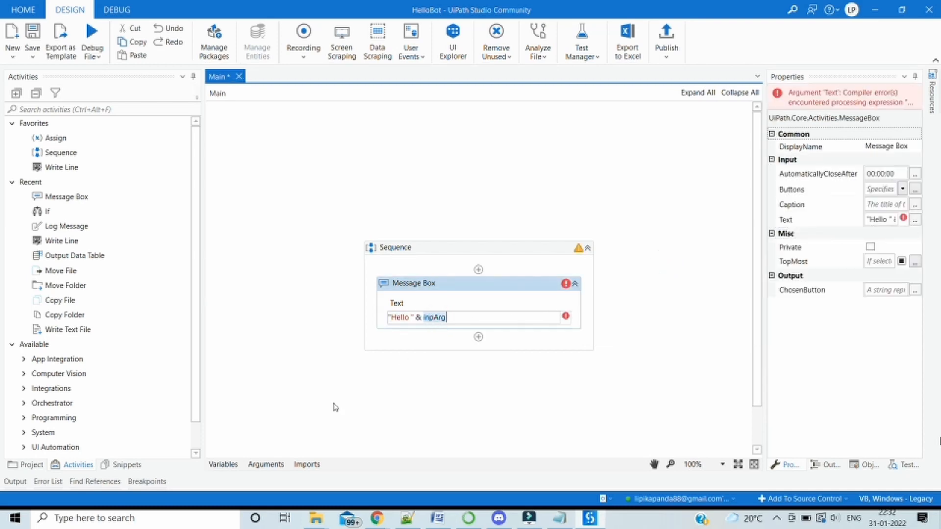
left_click(266, 463)
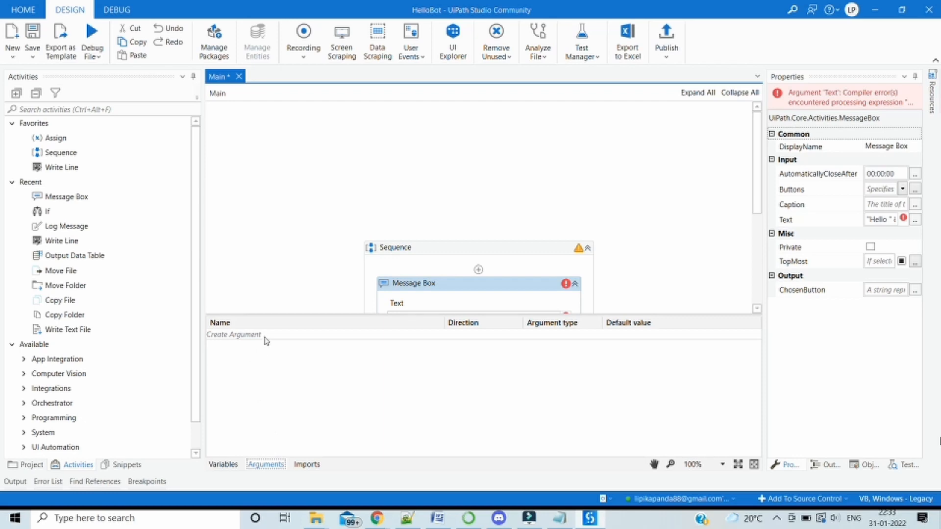
Add argument inpArg with direction In and type String, clearing the error.
left_click(234, 334)
type("inpArg")
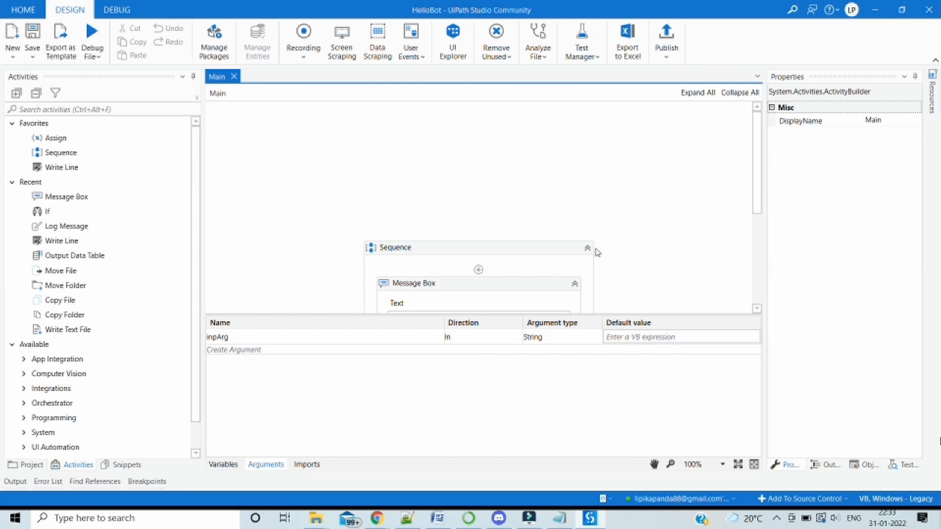
mouse_move(450, 525)
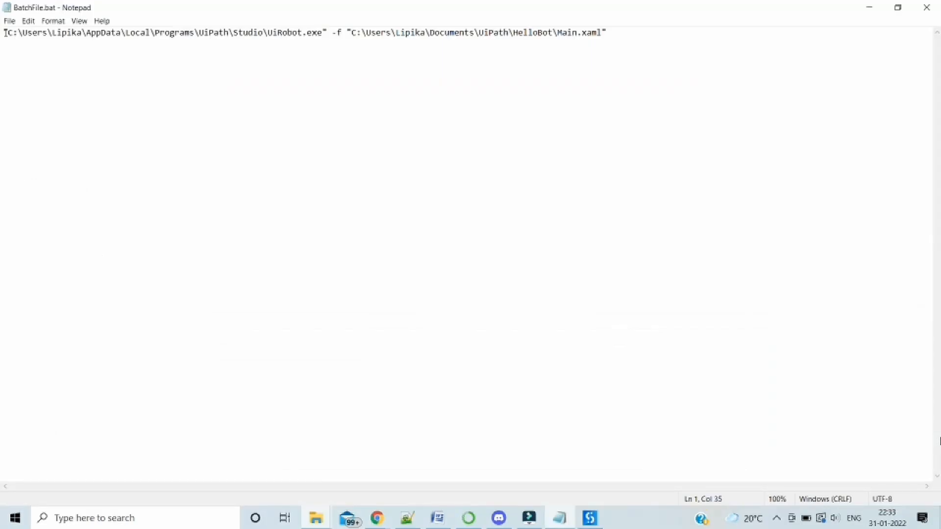
Append -input {'ipArgName':'Value'} after Main.xaml and move to its placeholders.
double_click(295, 33)
type(" -input {'ipArgName':'Value'}")
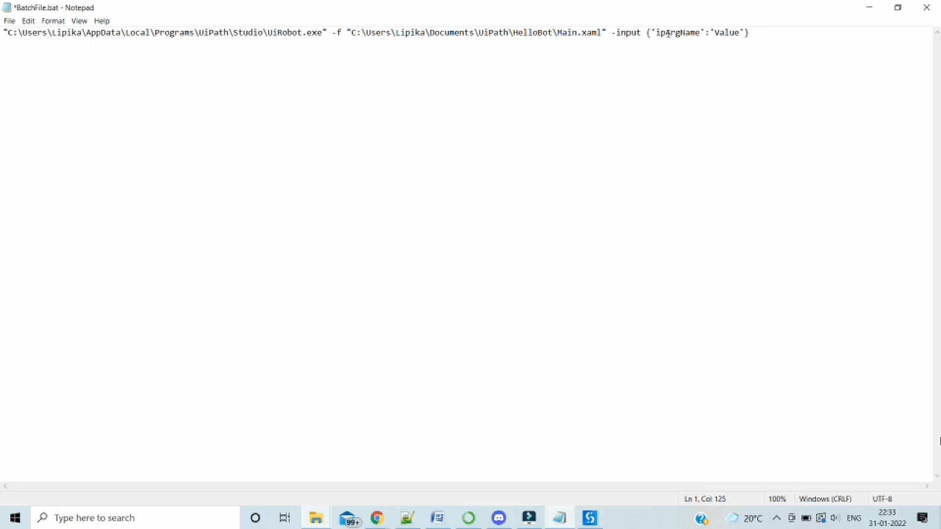
double_click(661, 33)
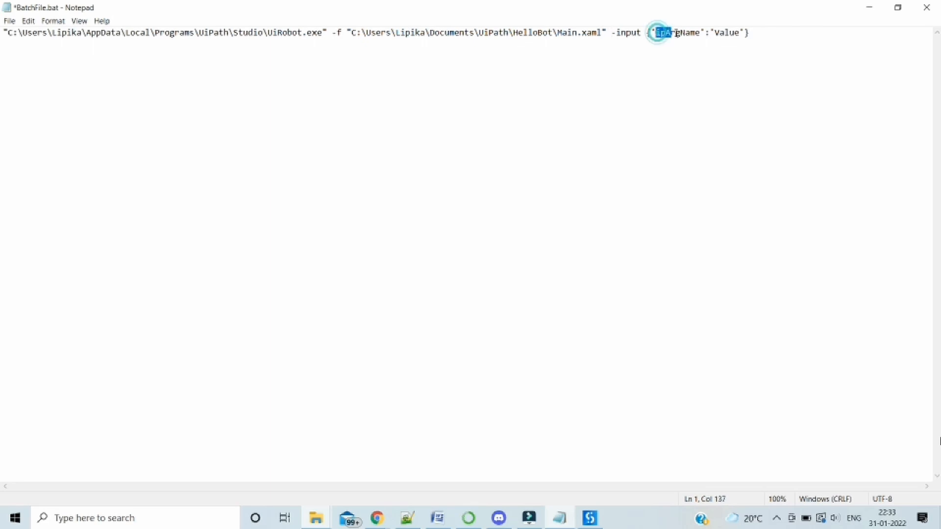
left_click(722, 34)
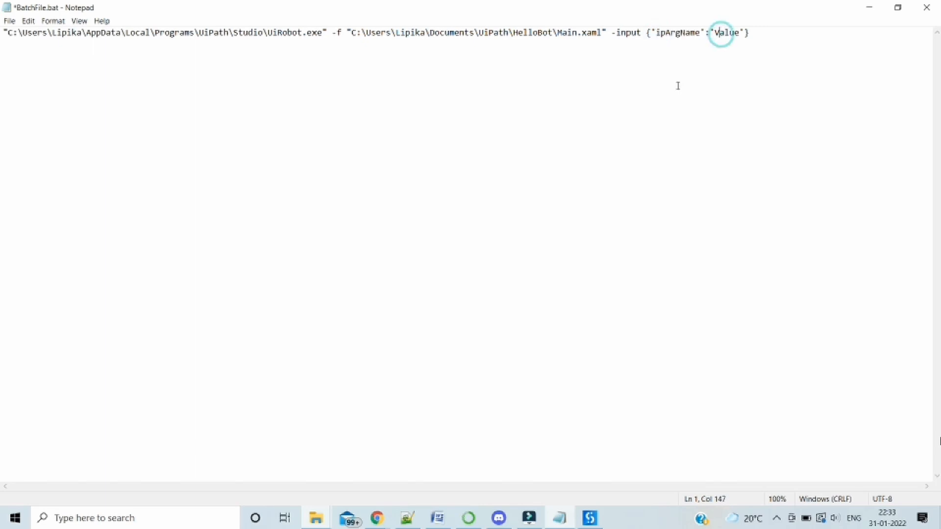
mouse_move(581, 375)
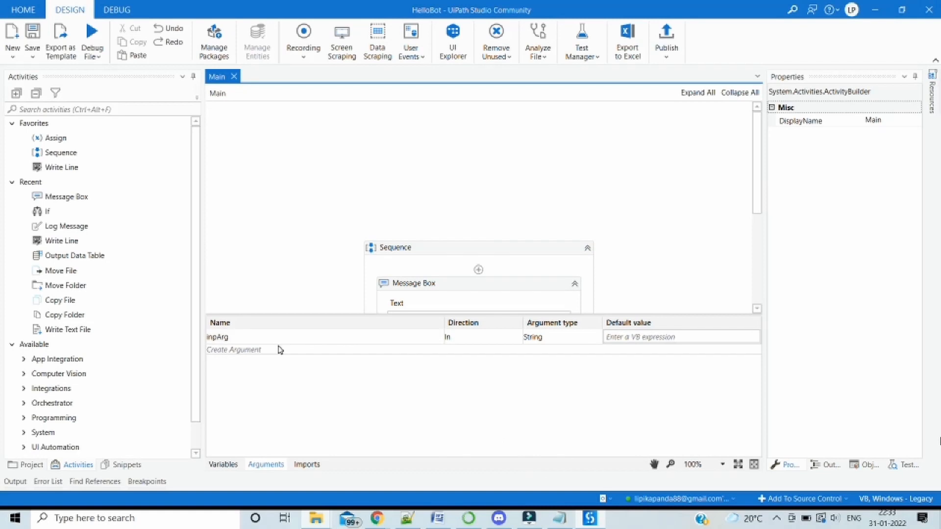
Check the inpArg argument name in the Arguments panel and return to BatchFile.bat in Notepad.
left_click(218, 336)
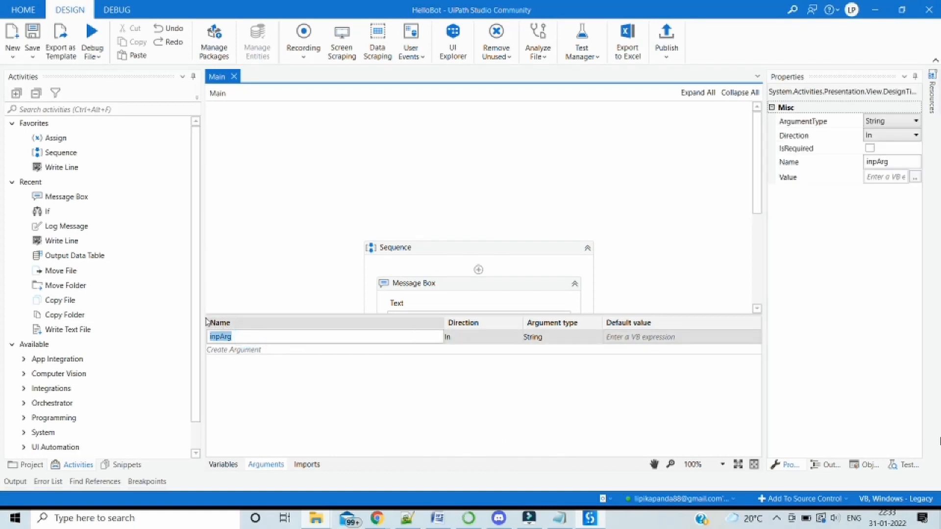
left_click(281, 271)
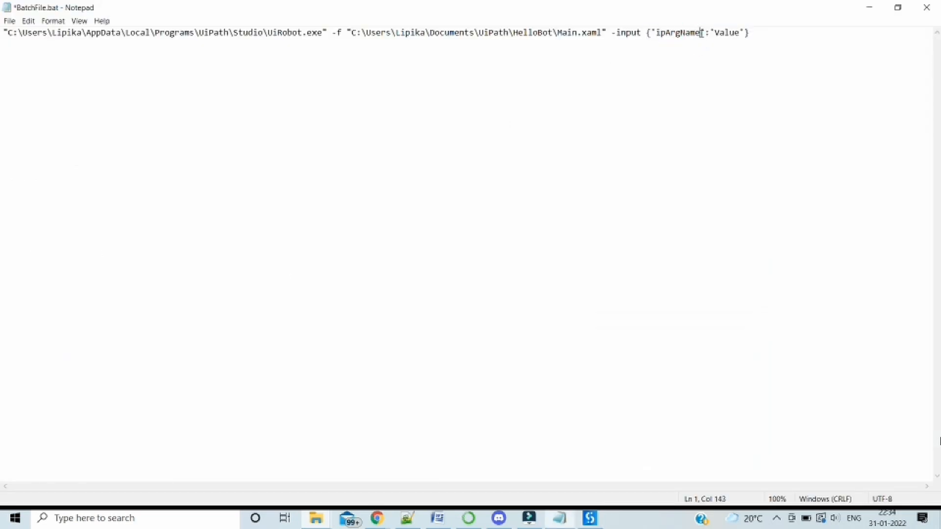
Make the -input placeholder read {'inpArg':'Lipika'} and save BatchFile.bat.
type("inpArg")
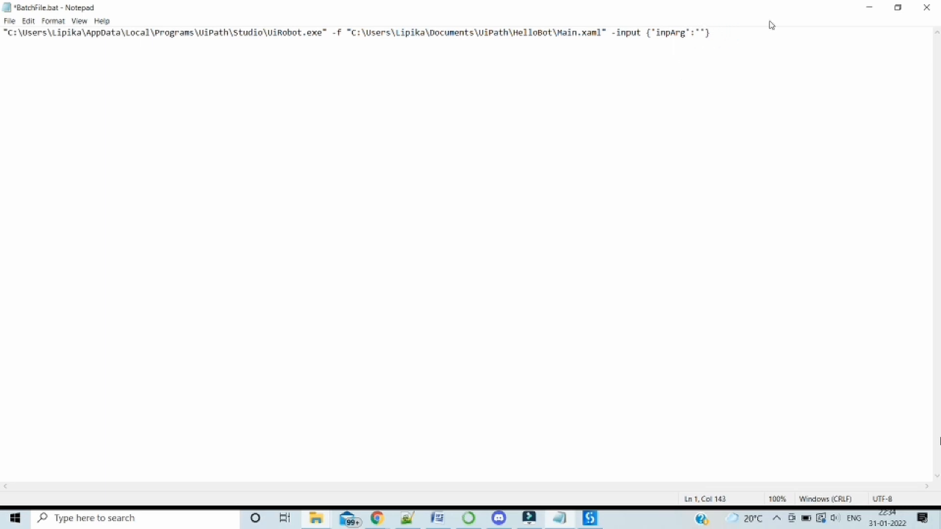
type("Lipika")
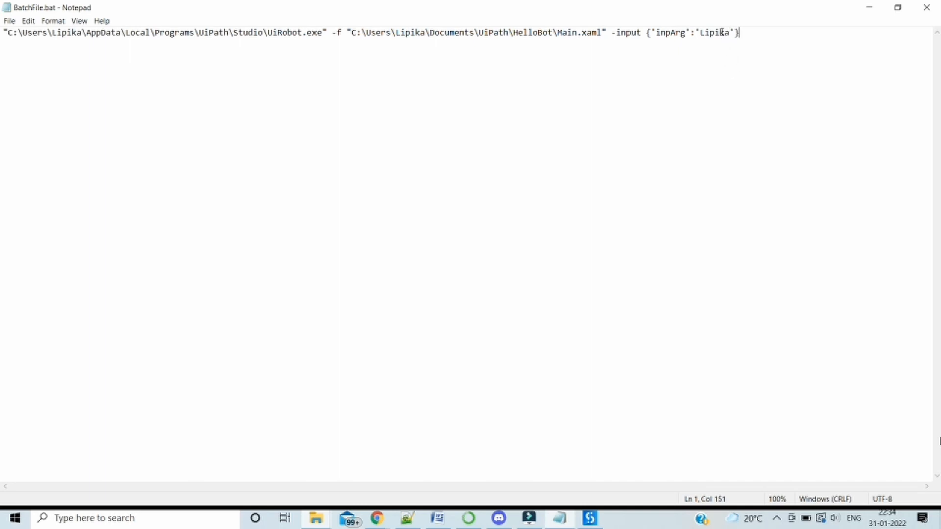
mouse_move(763, 45)
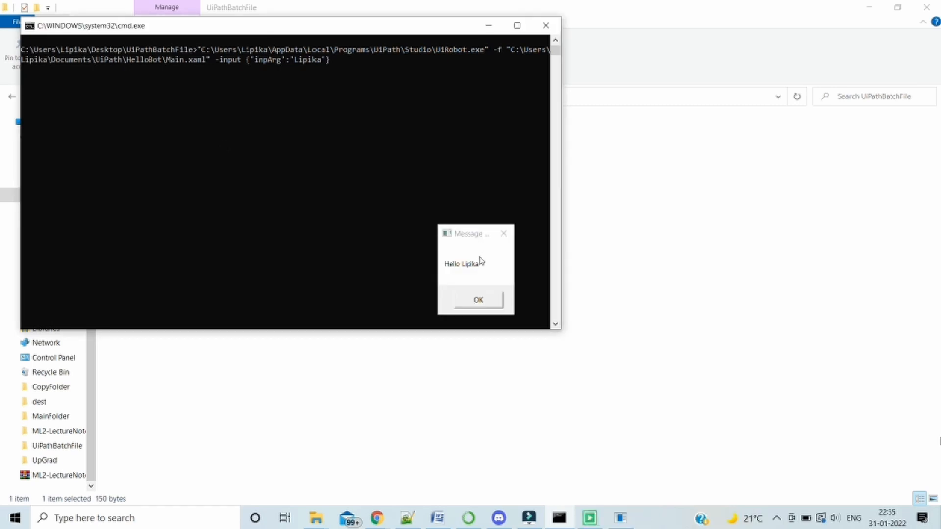
mouse_move(473, 270)
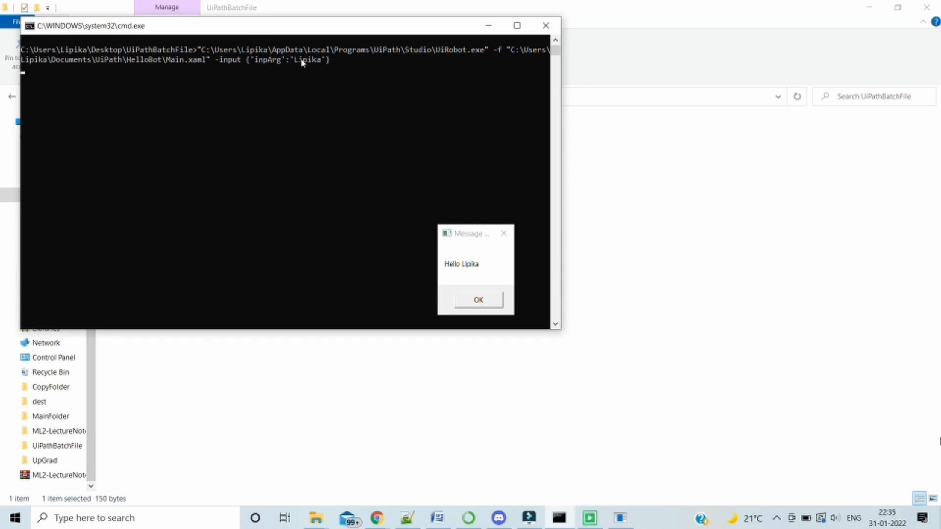
mouse_move(274, 64)
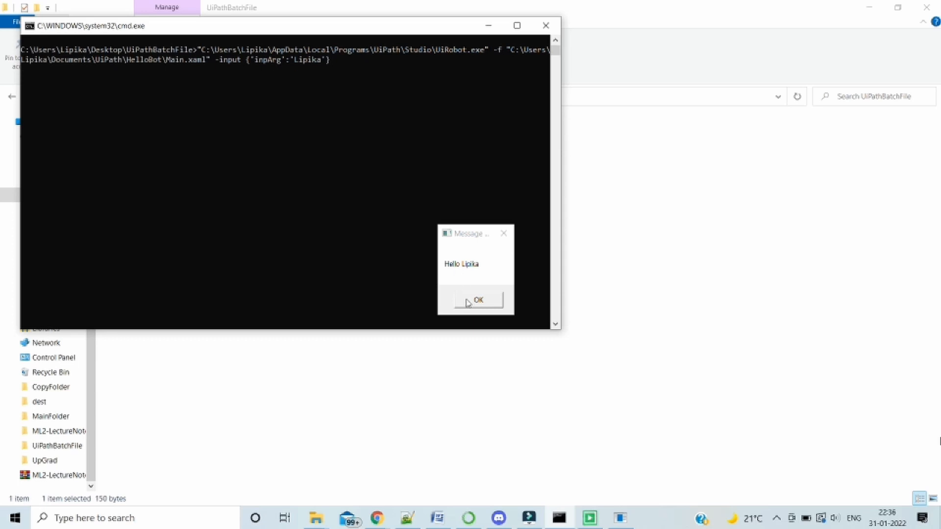
Dismiss the Hello Lipika message box from the batch run.
left_click(475, 300)
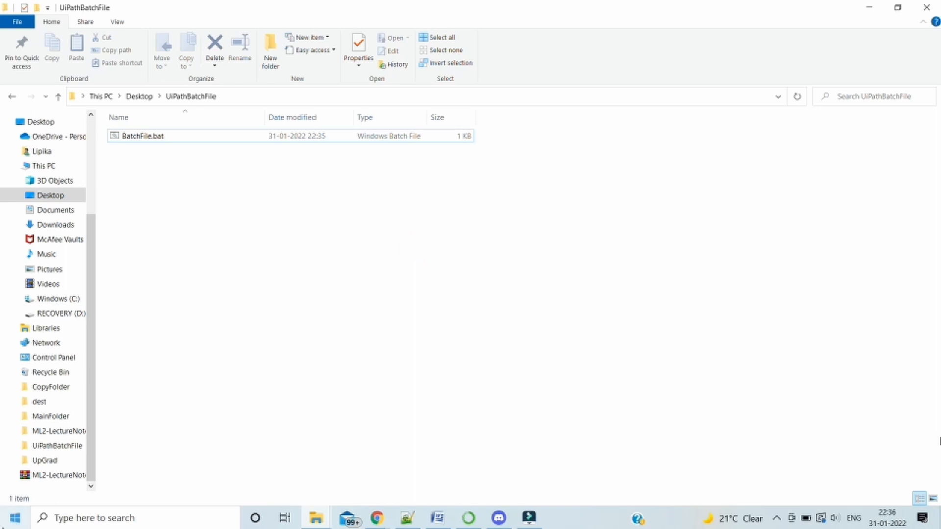
Launch Task Scheduler from the Start menu search.
left_click(11, 518)
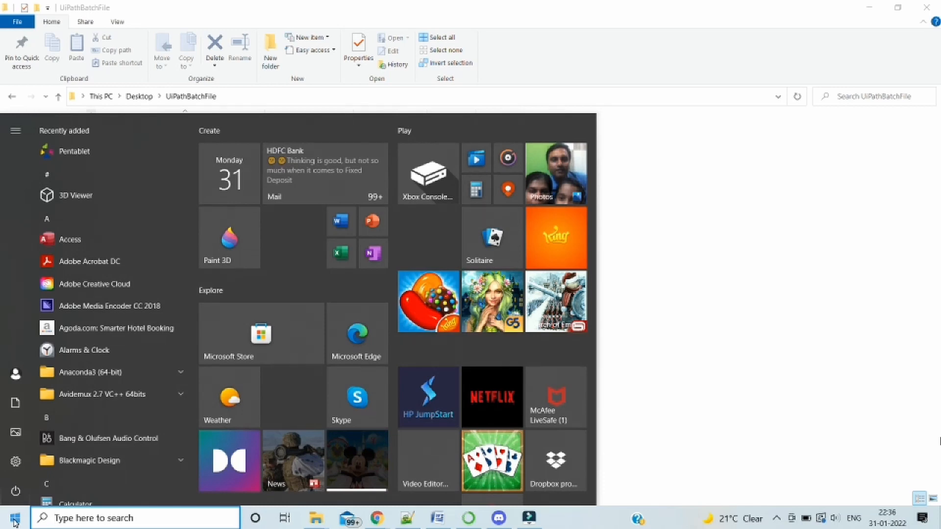
type("tak")
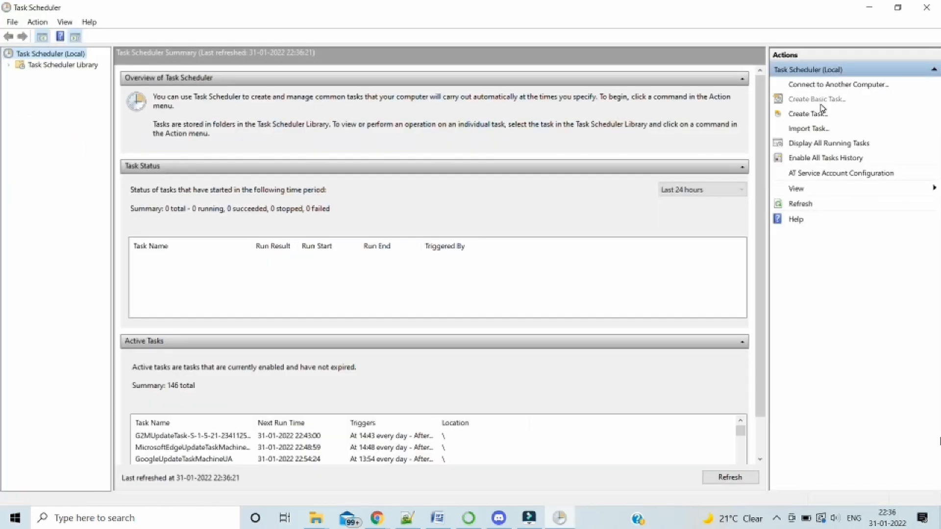
Begin a basic task named UiPathBatchRunDemo and continue to the trigger choice.
left_click(817, 99)
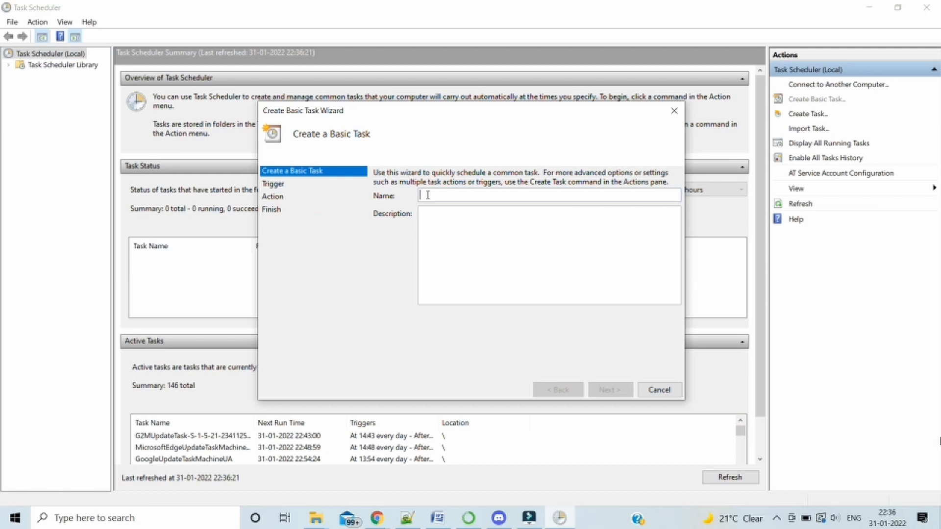
type("UiPath")
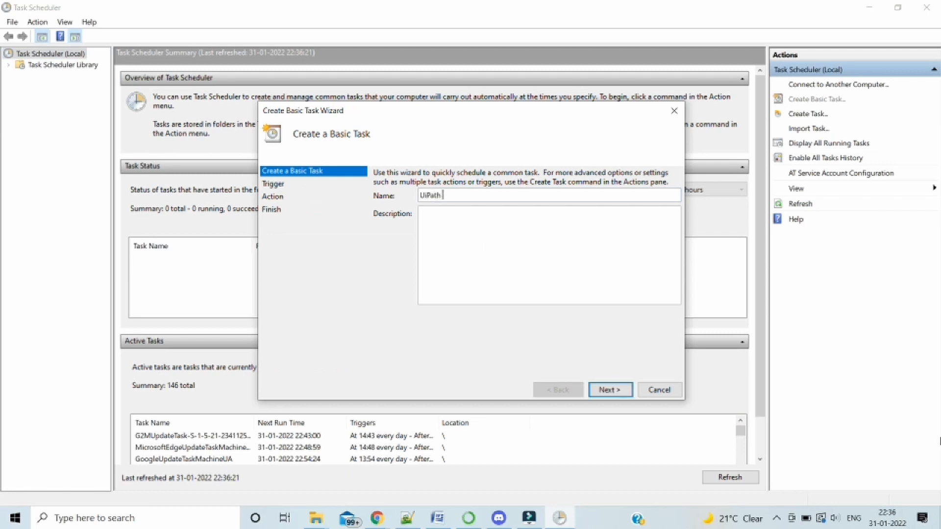
type("Batch")
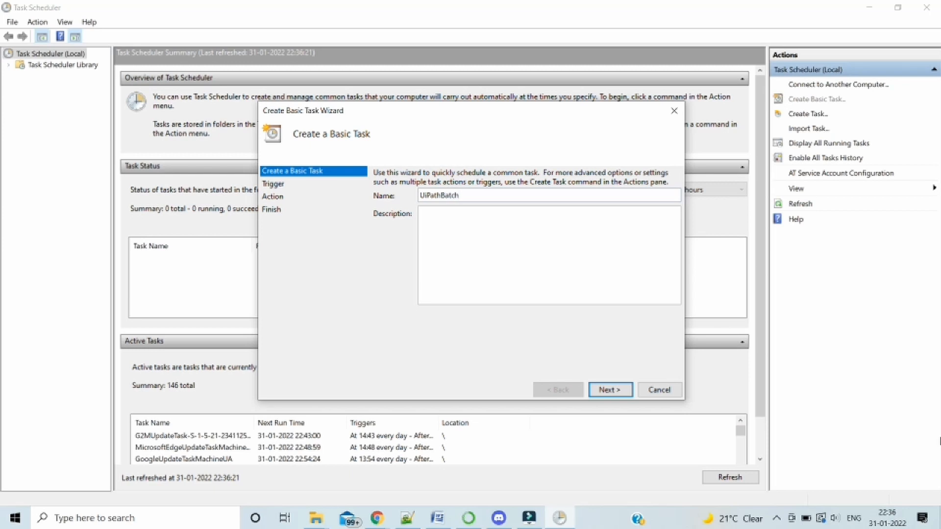
type("RunDemo")
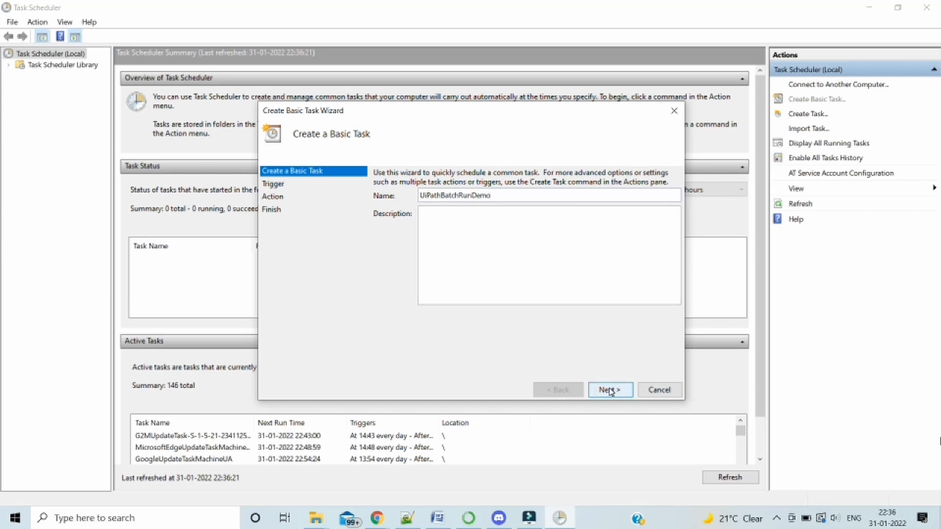
left_click(609, 390)
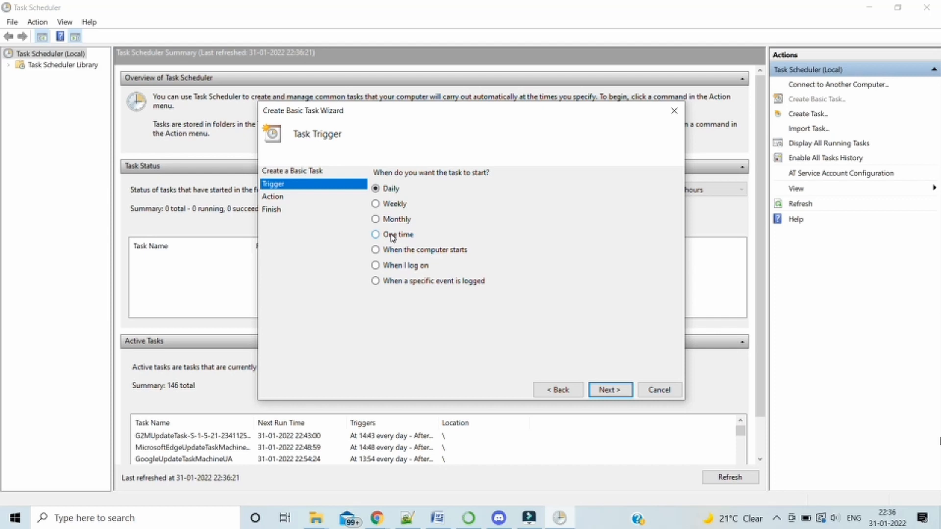
Set a One time trigger with its start date and time and move on to the action step.
left_click(375, 234)
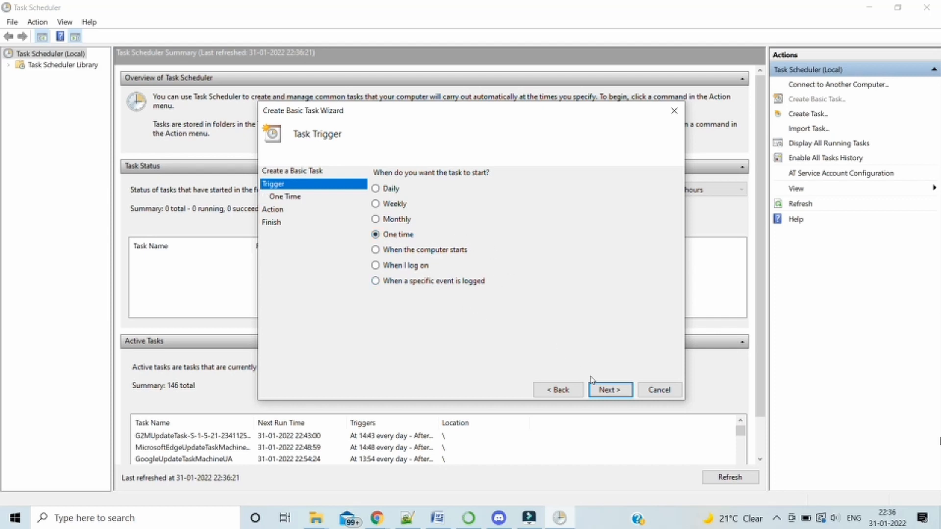
left_click(609, 390)
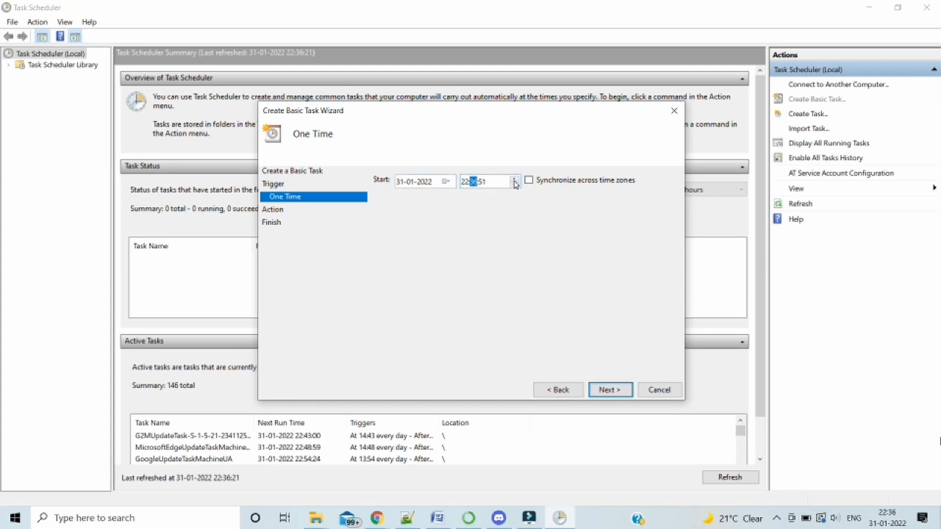
left_click(609, 389)
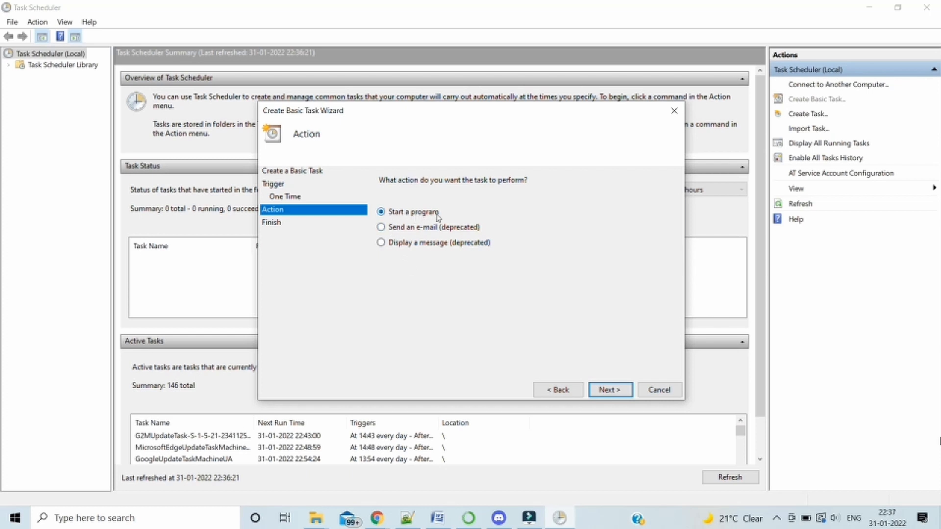
Choose BatchFile.bat as the program to start and finish creating the UiPathBatchRunDemo task.
left_click(608, 389)
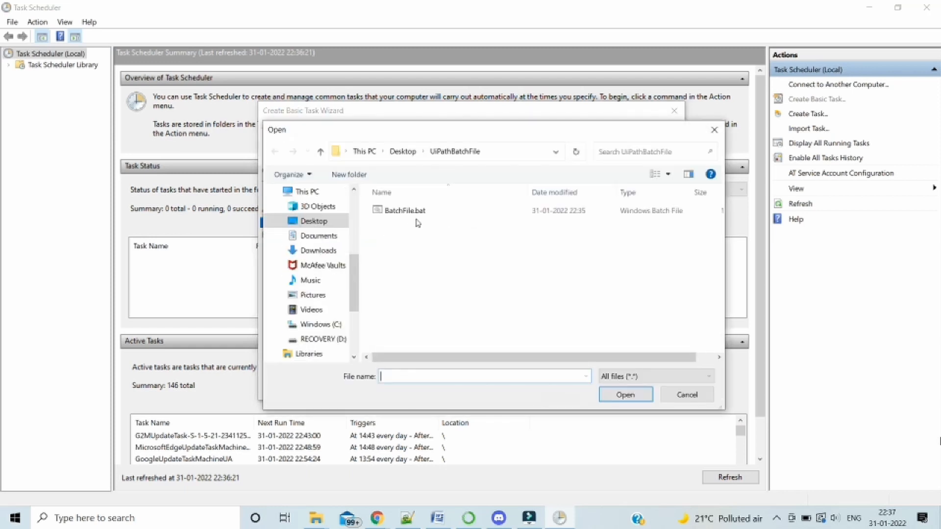
left_click(404, 210)
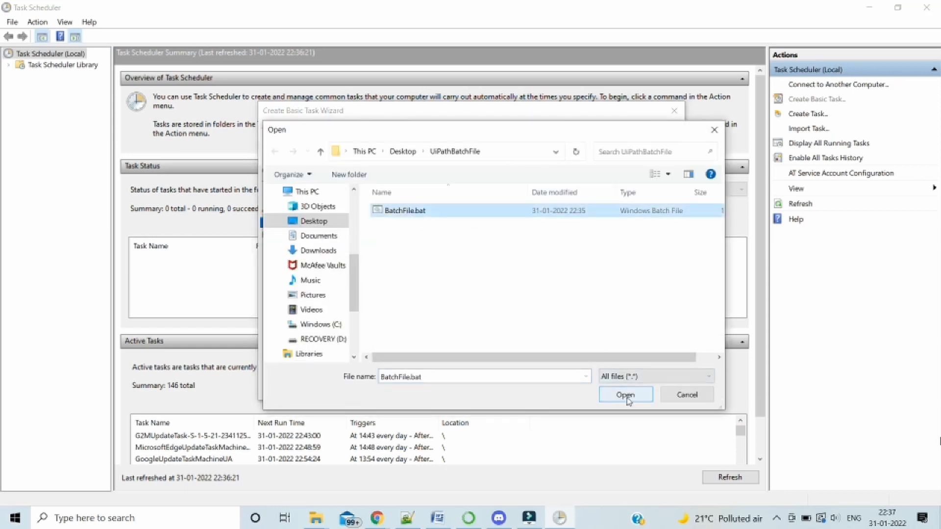
left_click(625, 394)
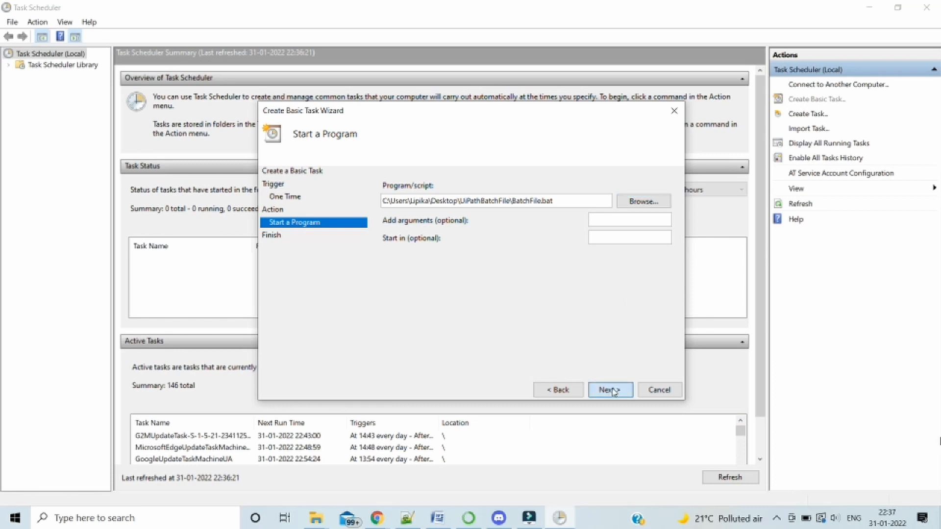
left_click(610, 389)
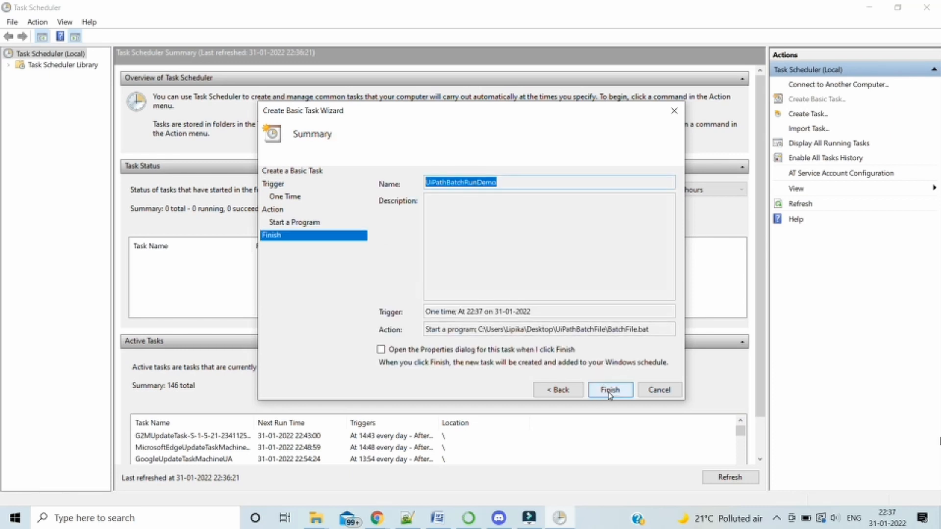
left_click(609, 389)
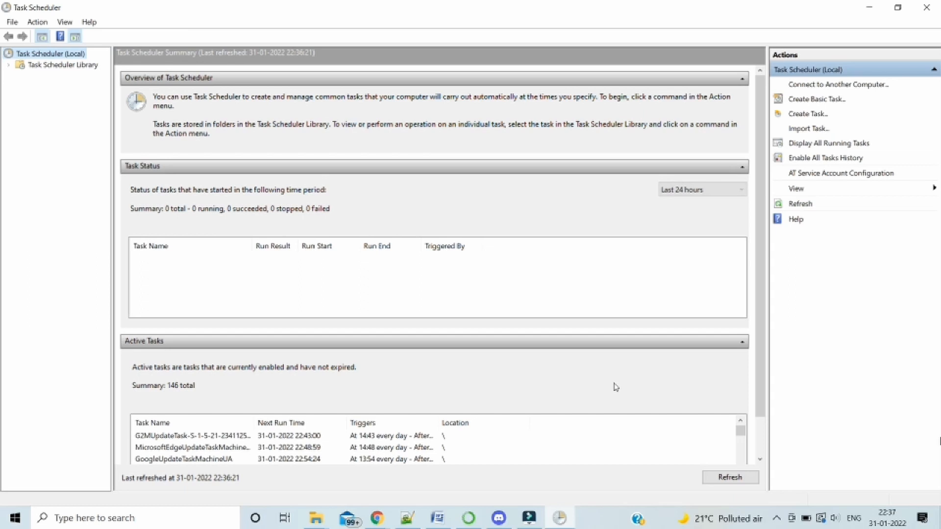
mouse_move(848, 6)
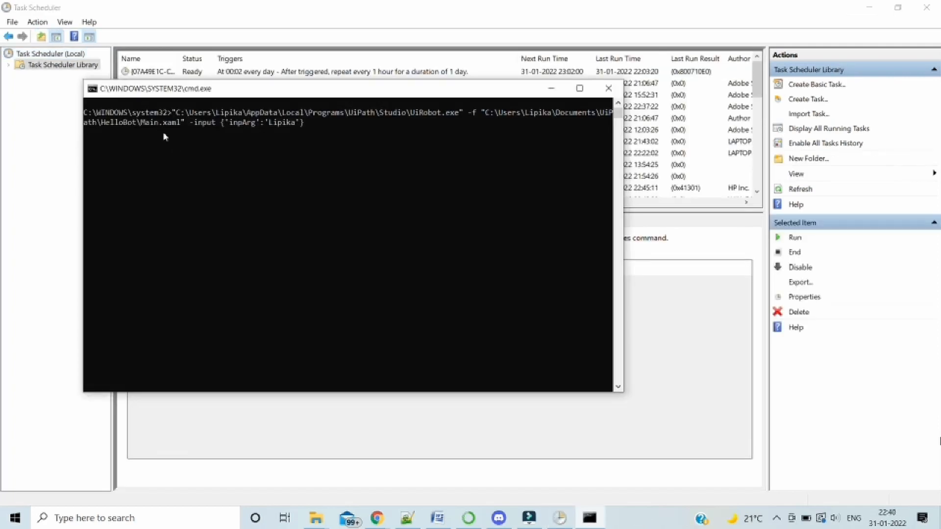
mouse_move(381, 150)
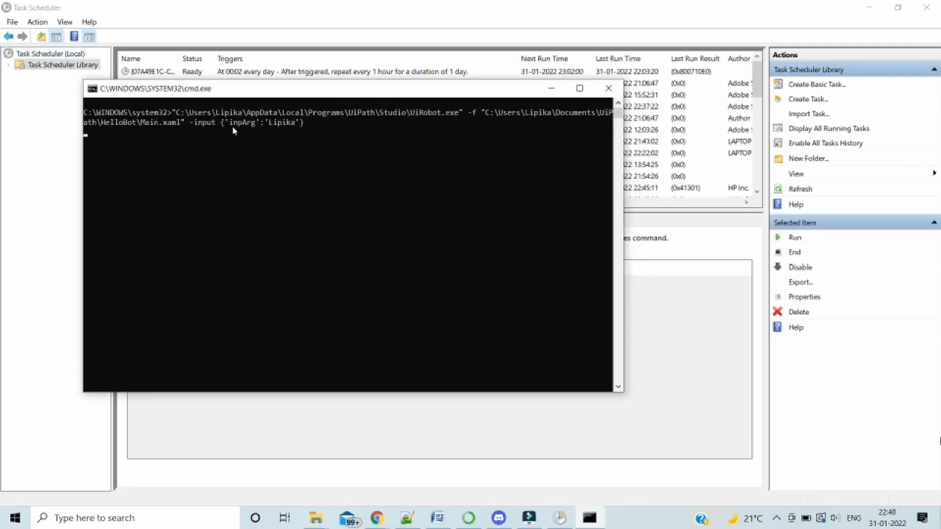
mouse_move(223, 130)
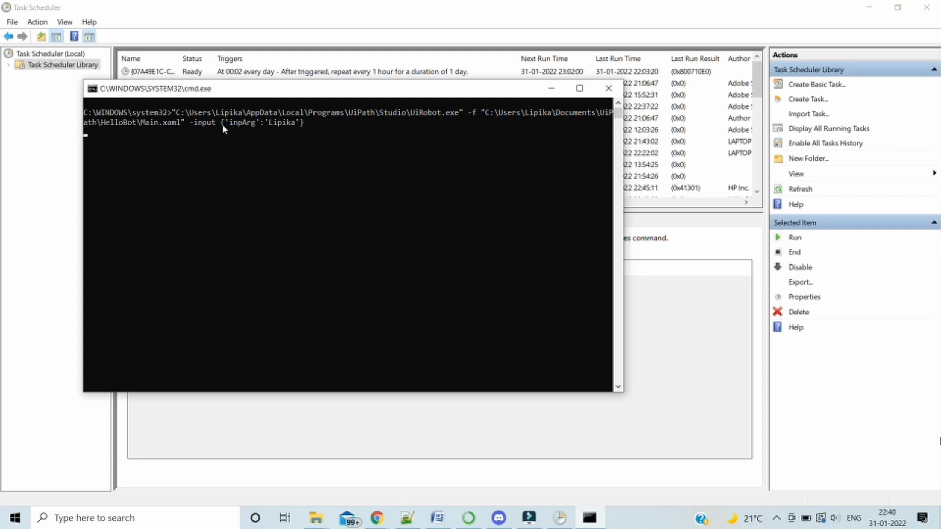
mouse_move(277, 124)
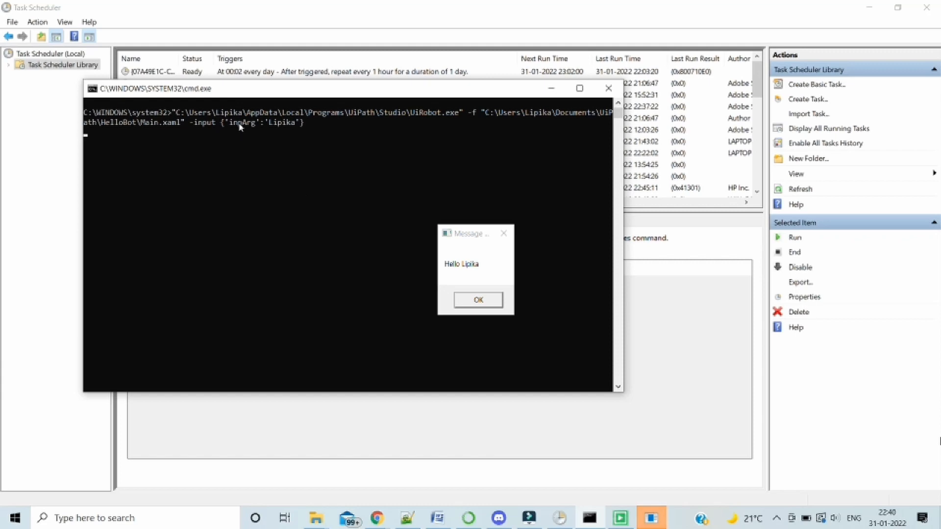
mouse_move(250, 140)
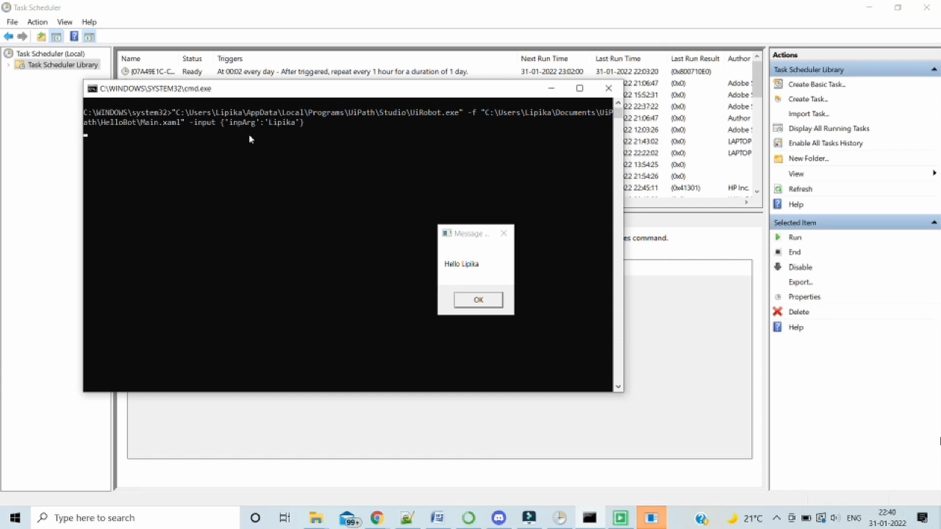
mouse_move(358, 138)
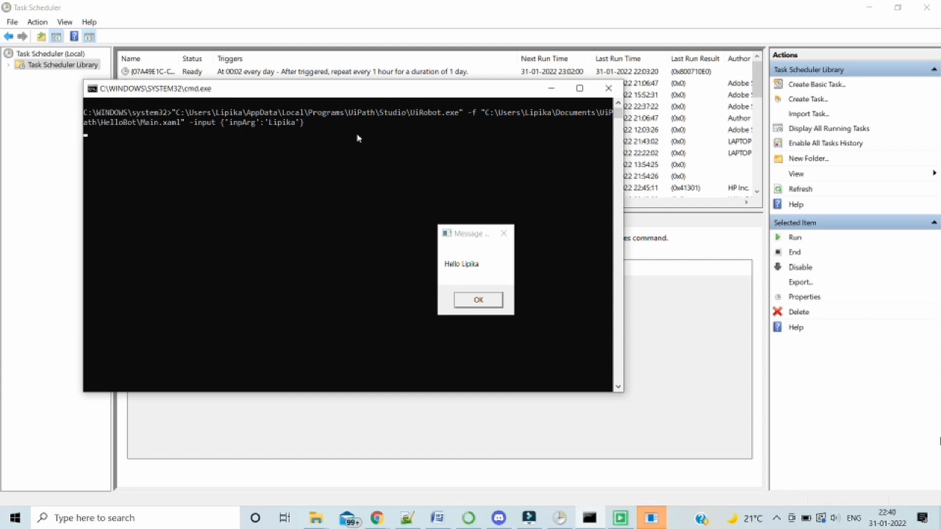
mouse_move(447, 118)
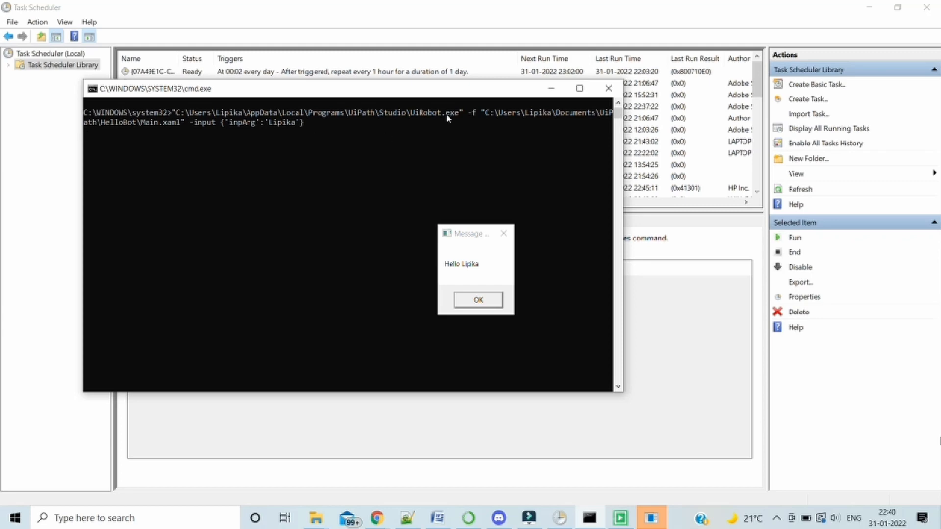